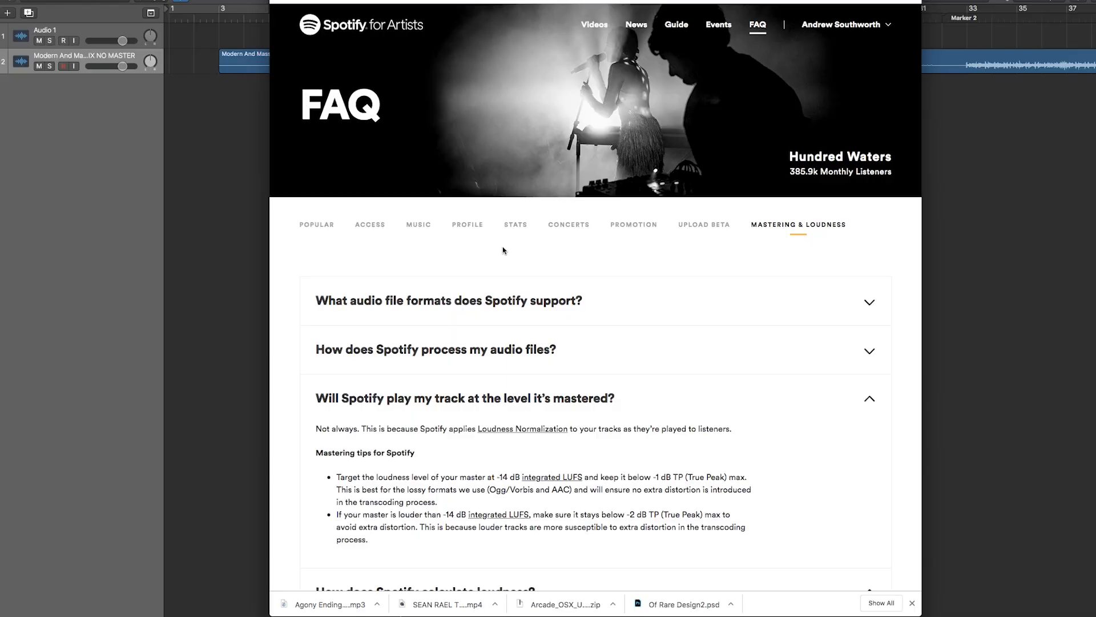
pyautogui.moveTo(514, 260)
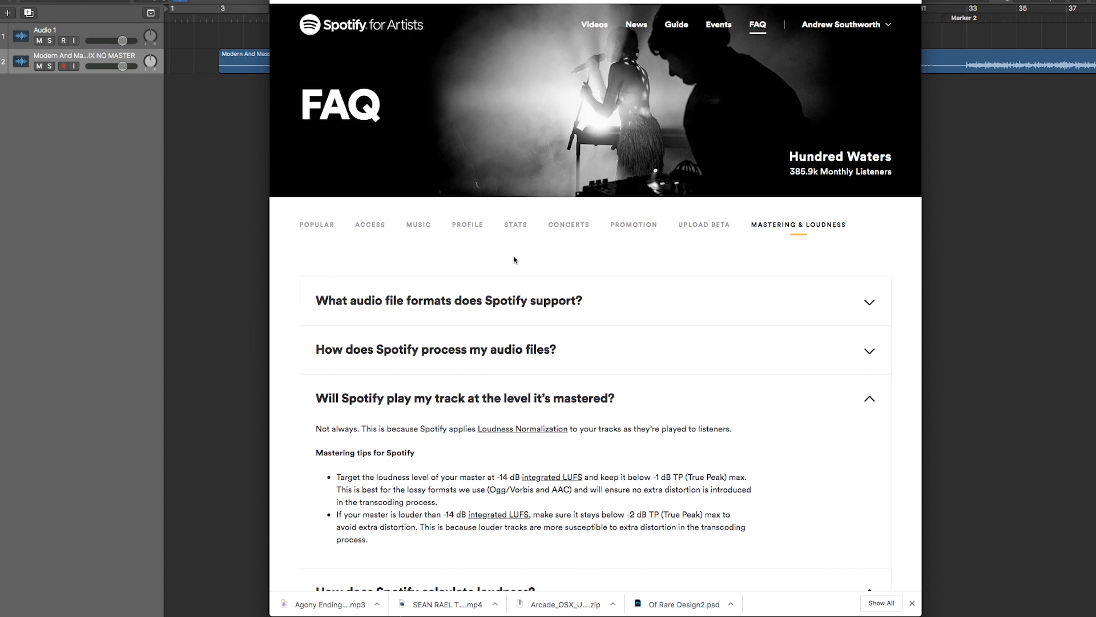
pyautogui.moveTo(387, 40)
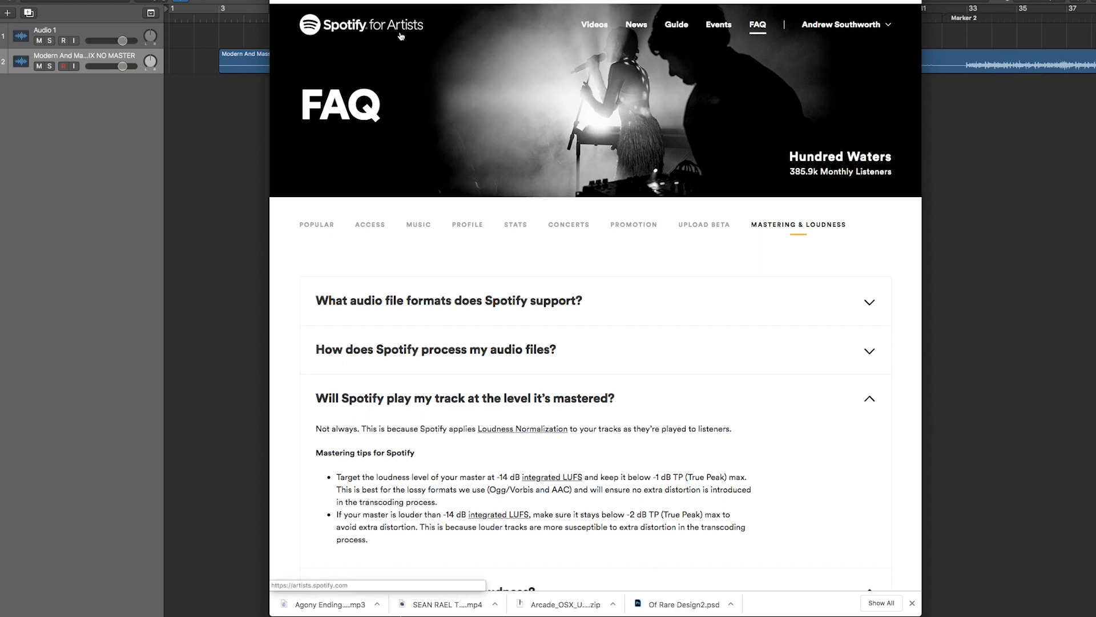
pyautogui.moveTo(444, 83)
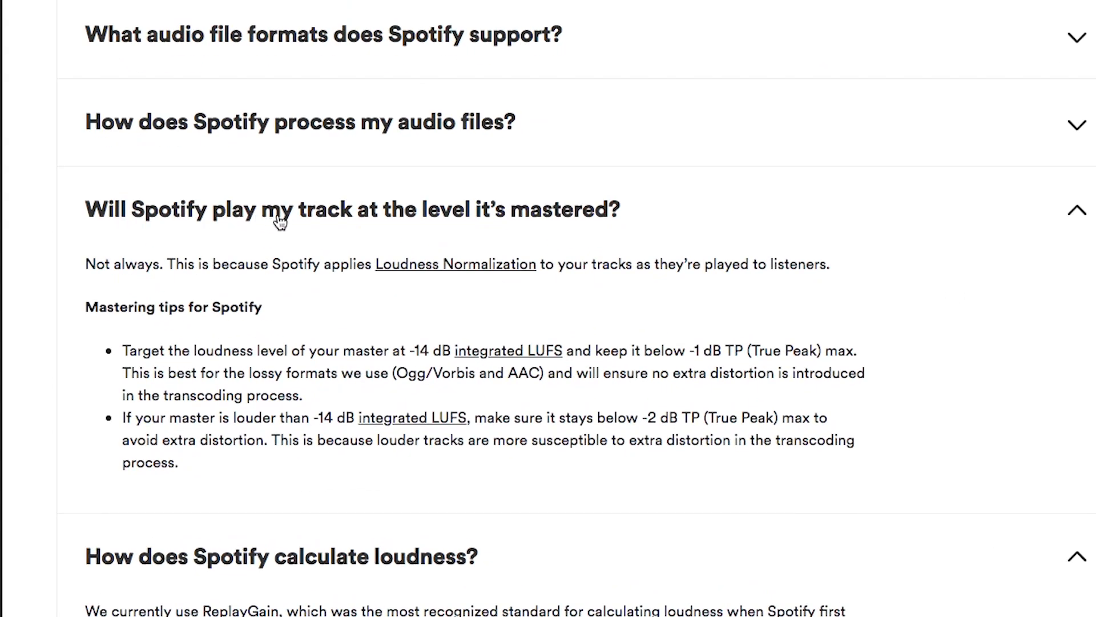
# - Read the FAQ on Spotify's lossy formats and ITU 1770, then select the unmastered mix region
pyautogui.scroll(-3)
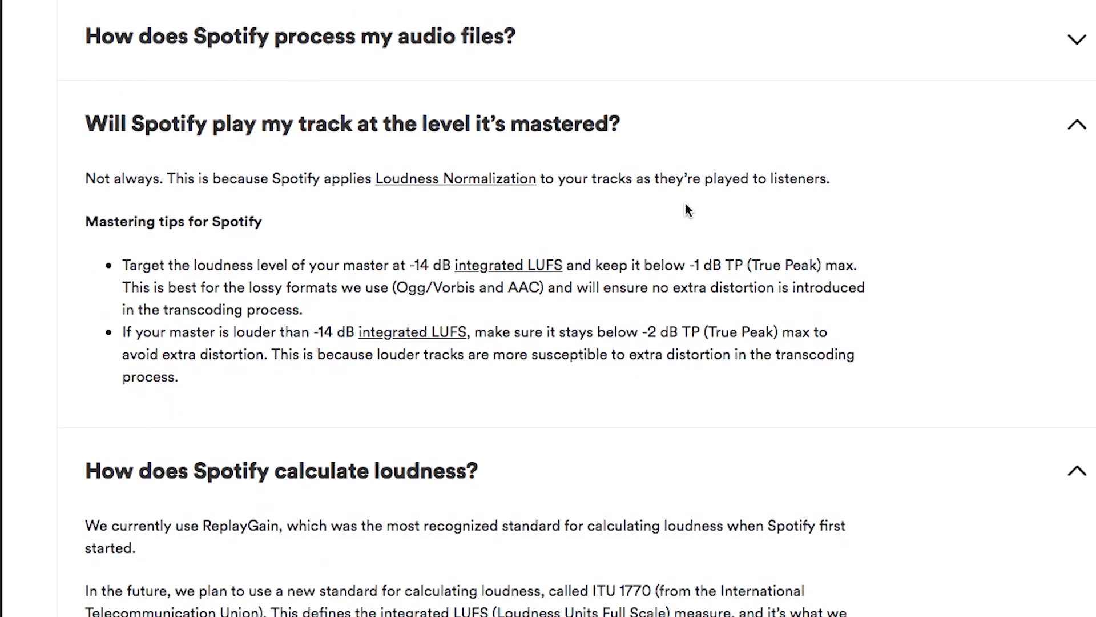
pyautogui.moveTo(266, 215)
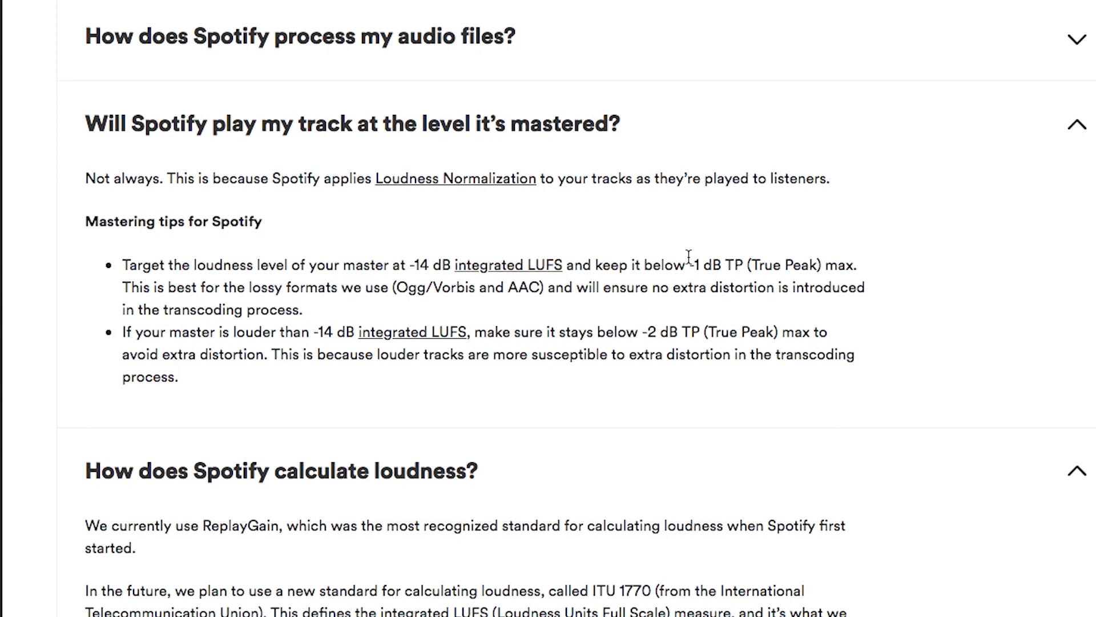
pyautogui.moveTo(795, 269)
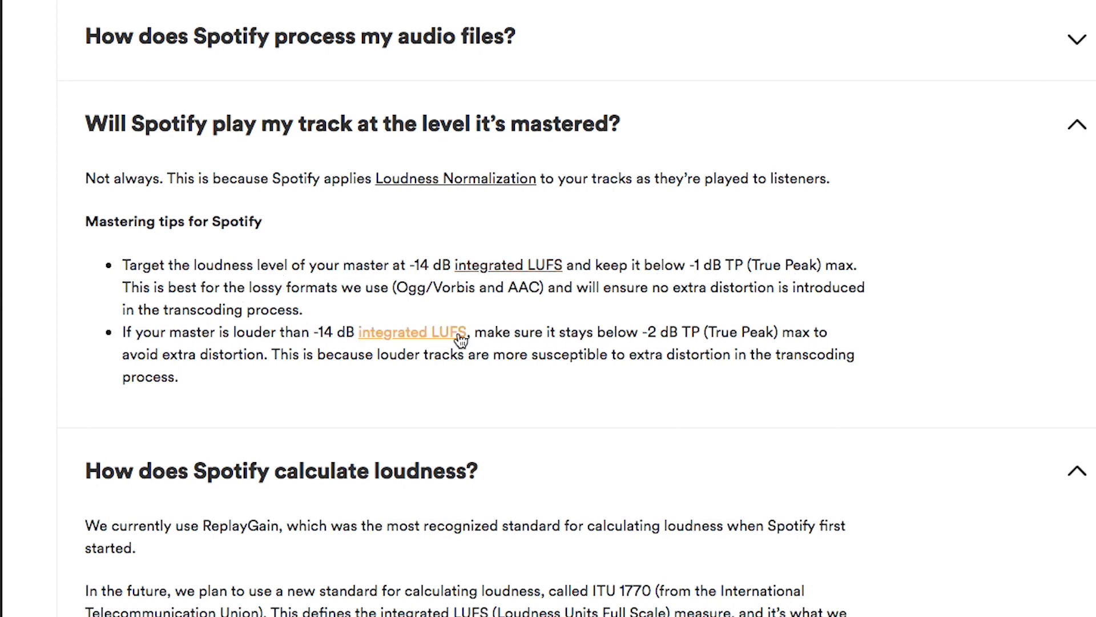
pyautogui.moveTo(684, 334)
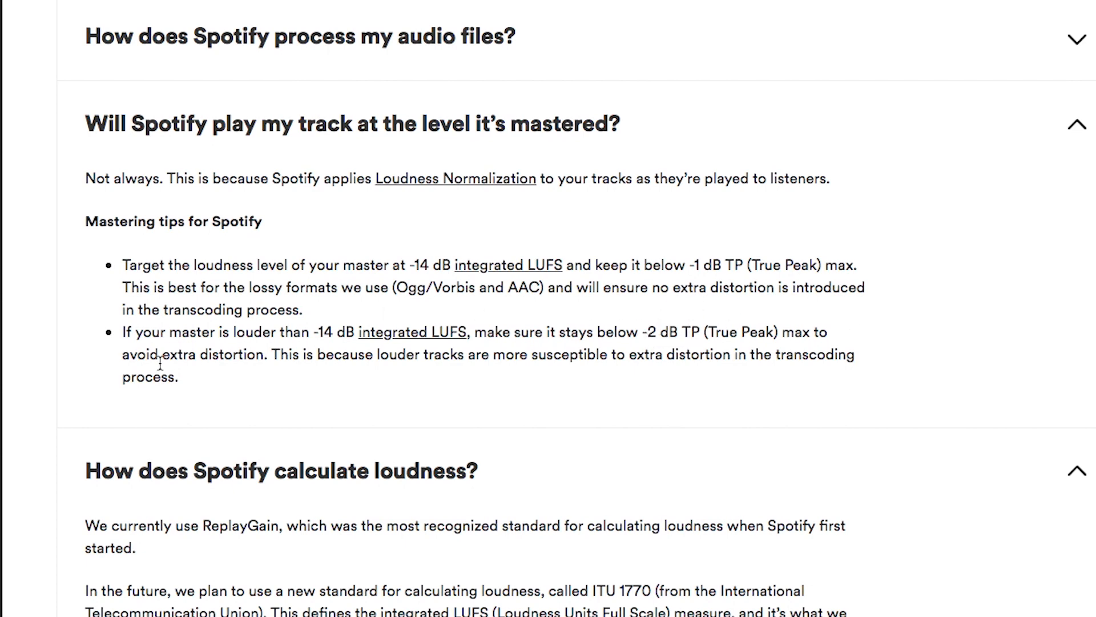
pyautogui.moveTo(251, 363)
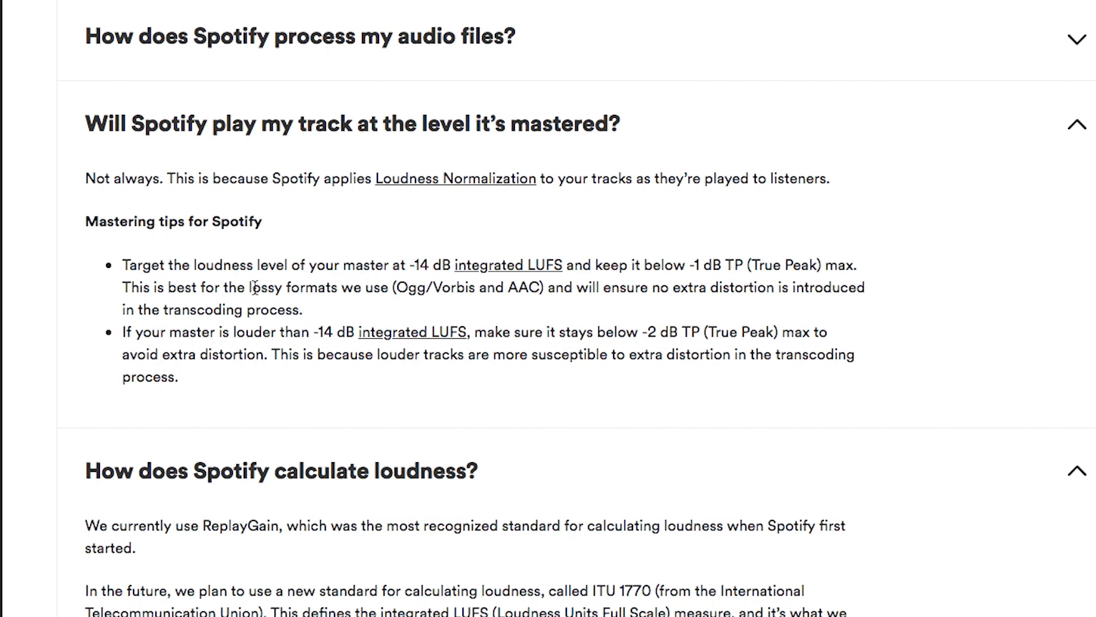
pyautogui.moveTo(249, 287); pyautogui.dragTo(545, 287)
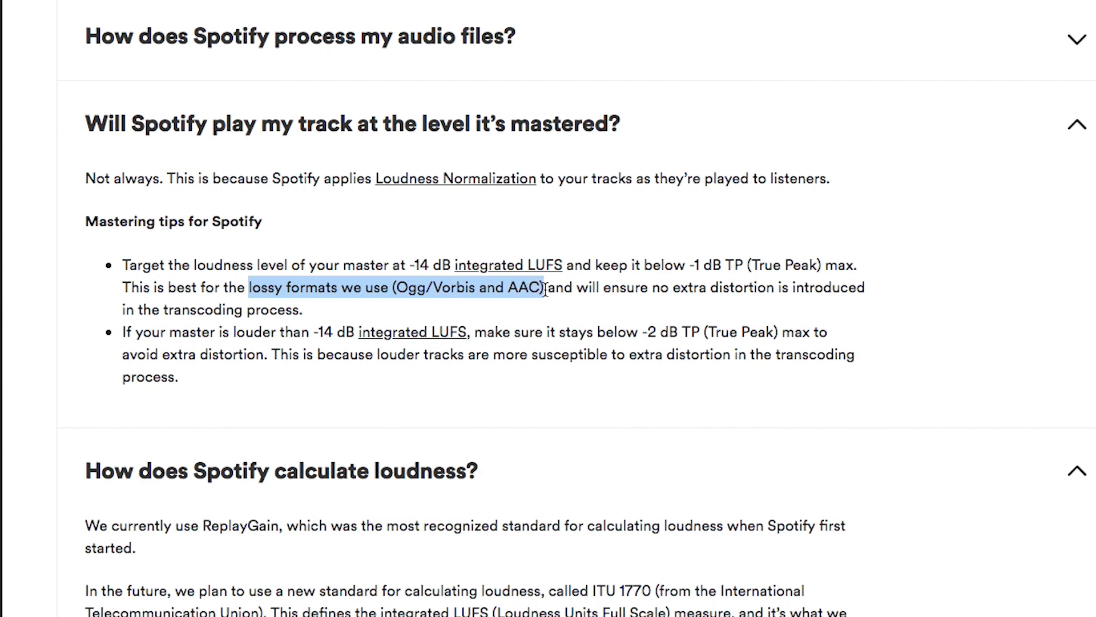
pyautogui.click(545, 289)
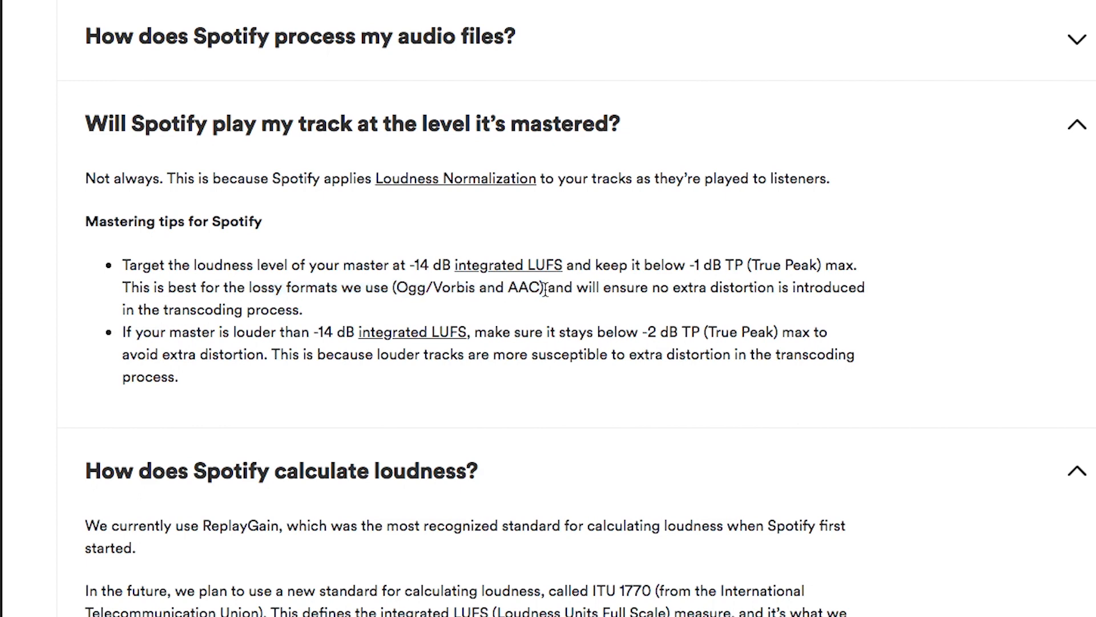
pyautogui.scroll(-3)
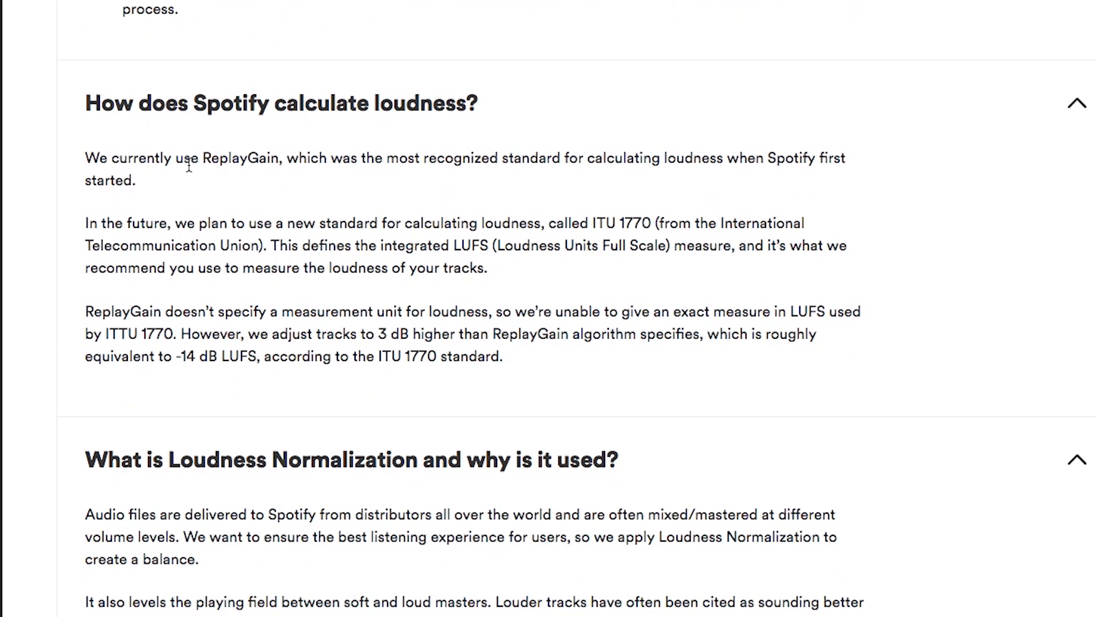
pyautogui.doubleClick(240, 158)
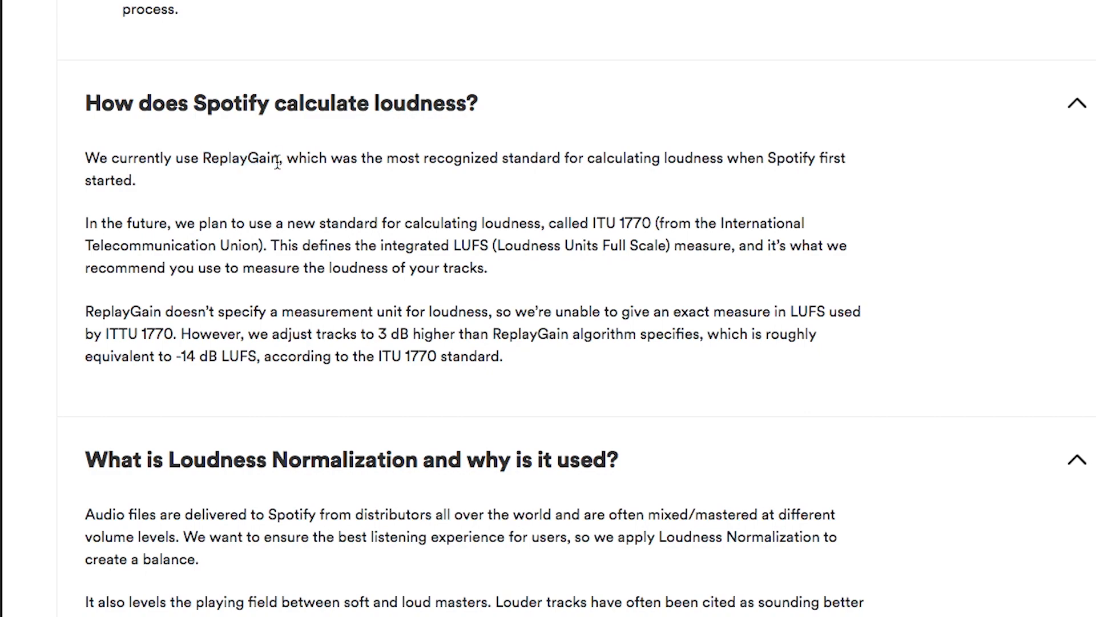
pyautogui.moveTo(423, 222); pyautogui.dragTo(634, 222)
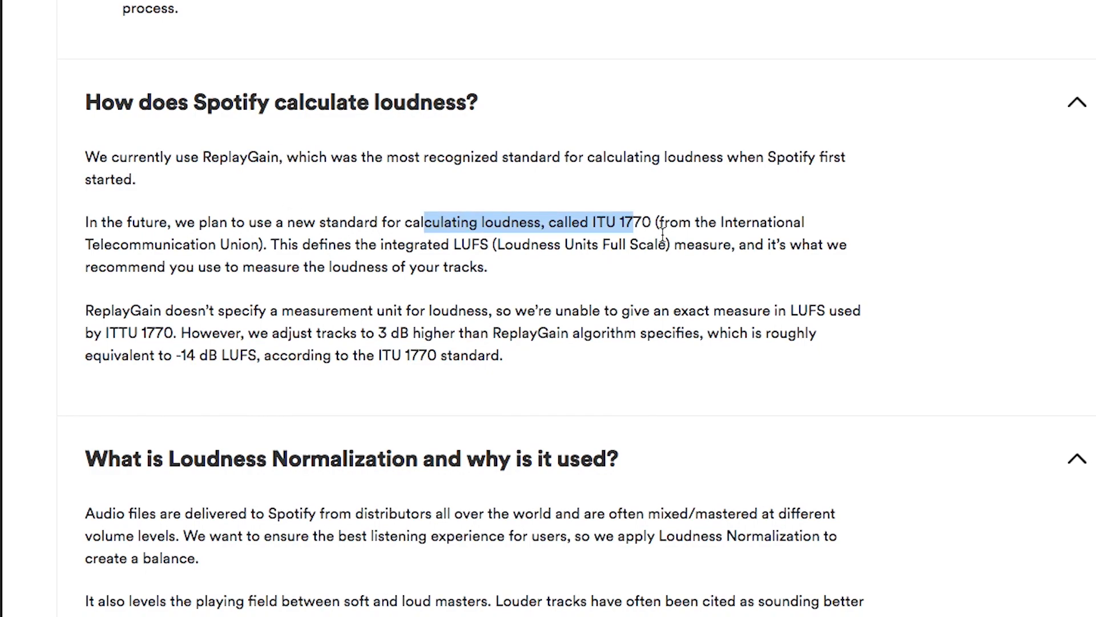
pyautogui.scroll(-3)
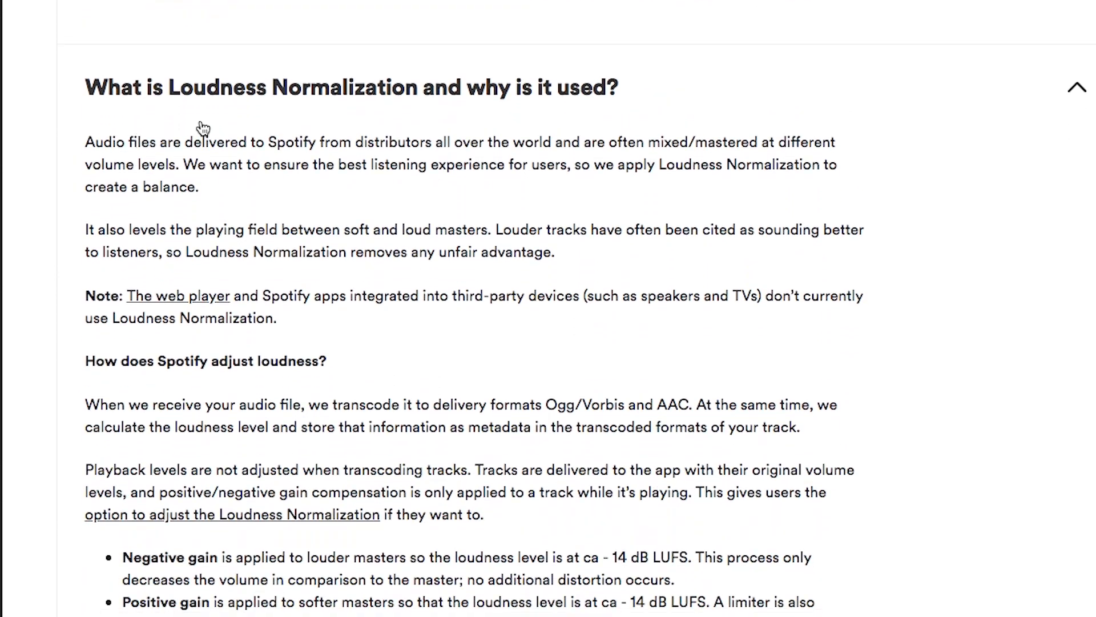
pyautogui.moveTo(613, 144)
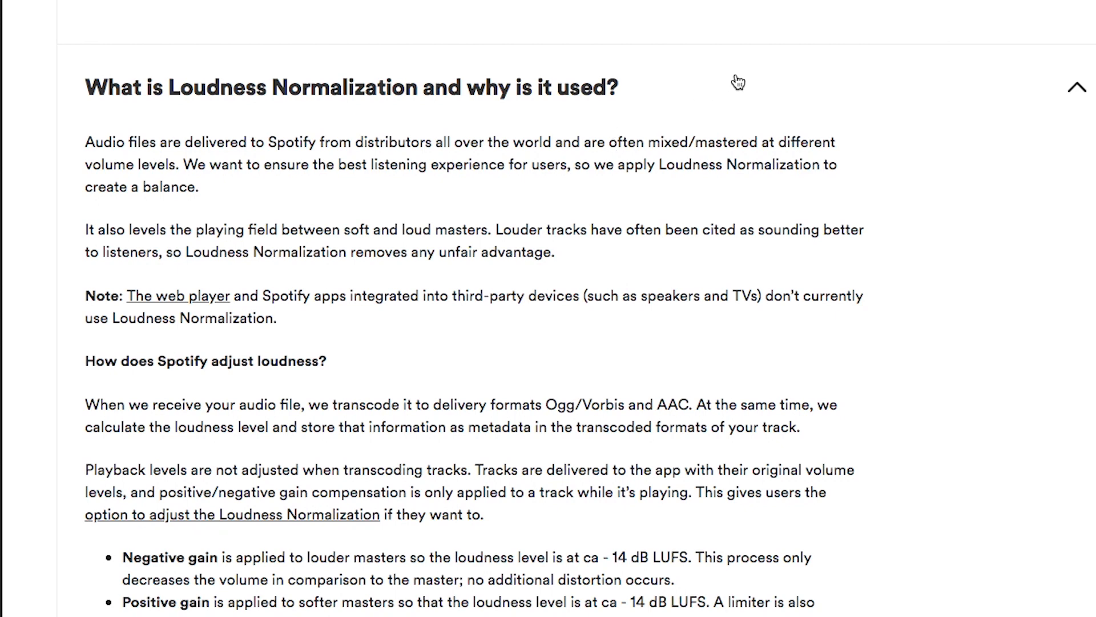
pyautogui.moveTo(744, 31)
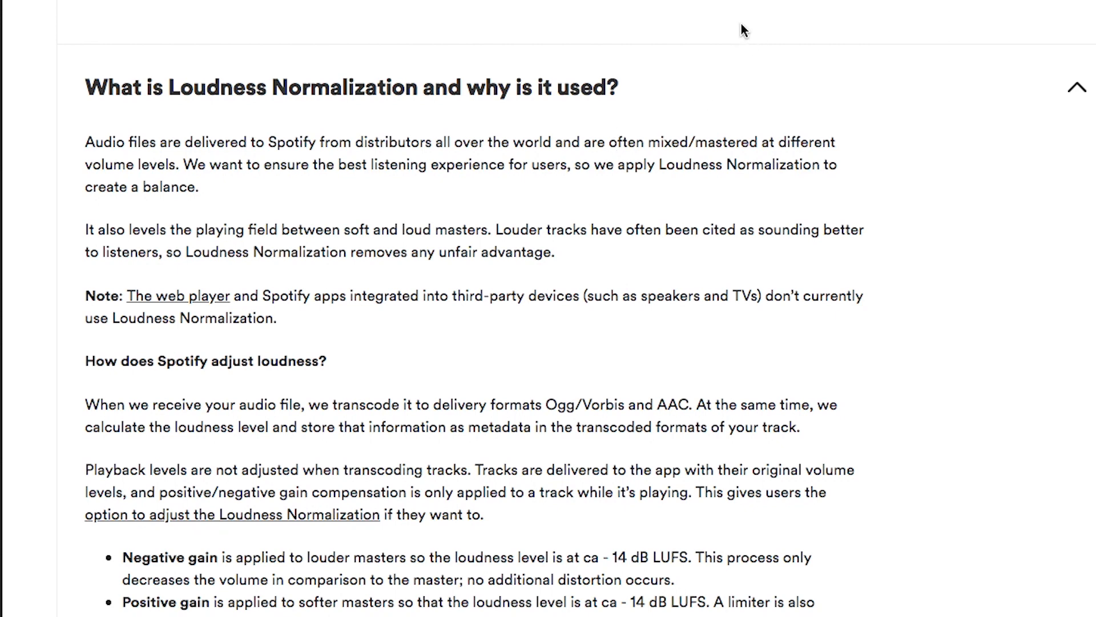
pyautogui.moveTo(903, 249)
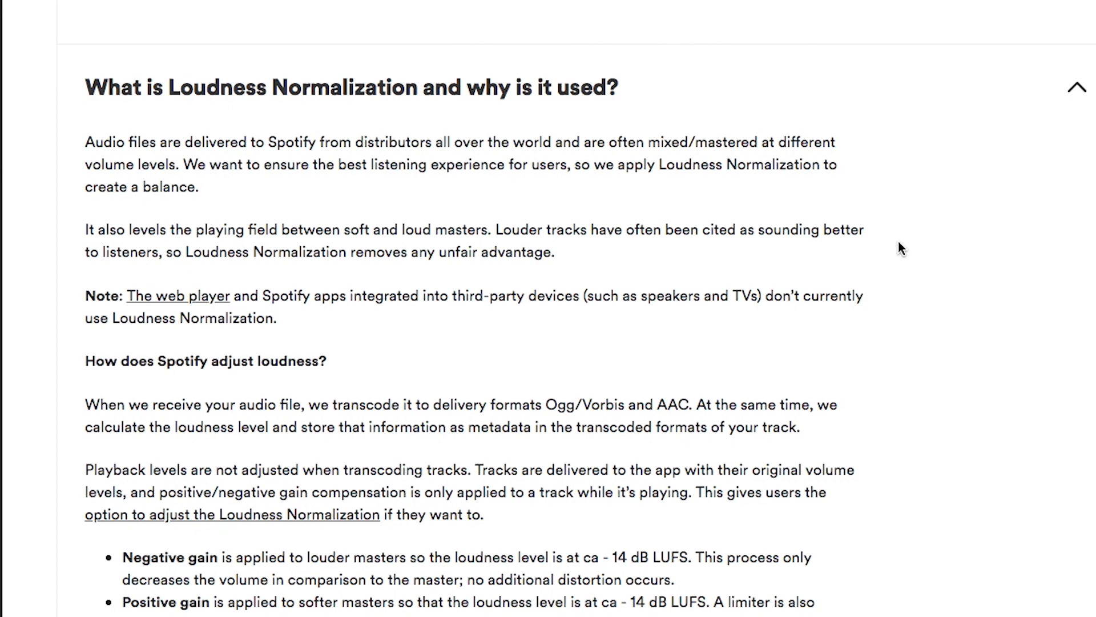
pyautogui.moveTo(903, 245)
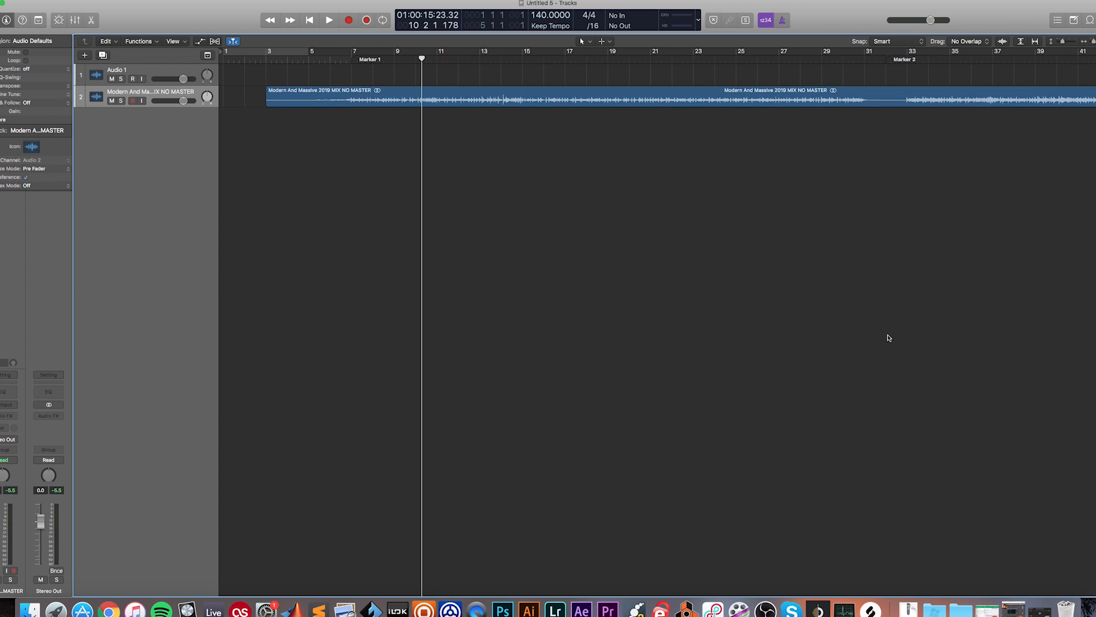
pyautogui.moveTo(887, 336)
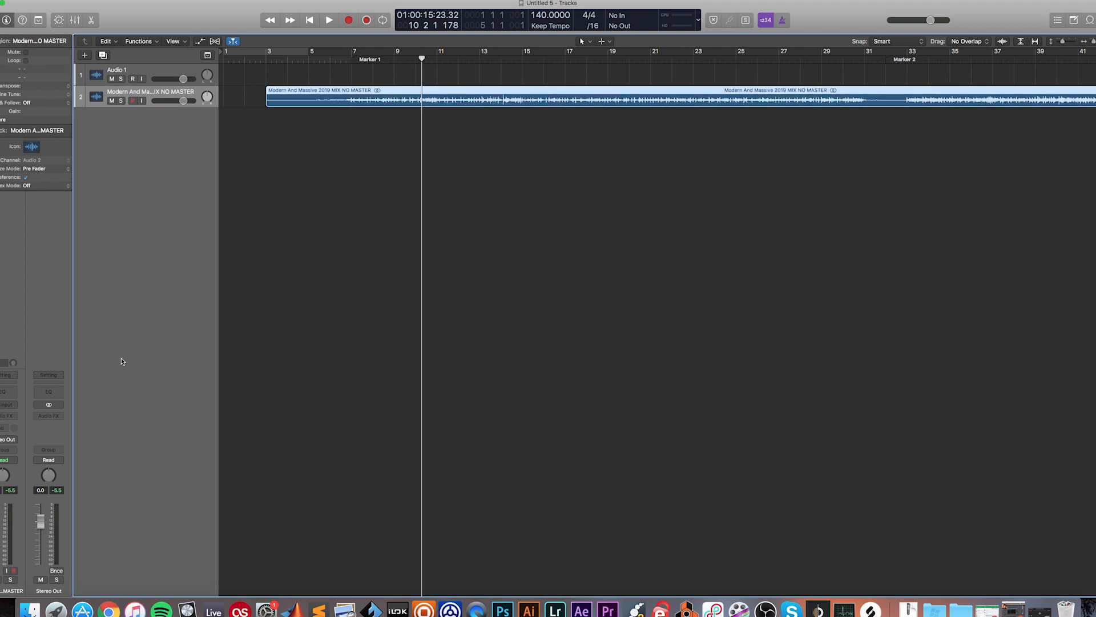
pyautogui.click(48, 415)
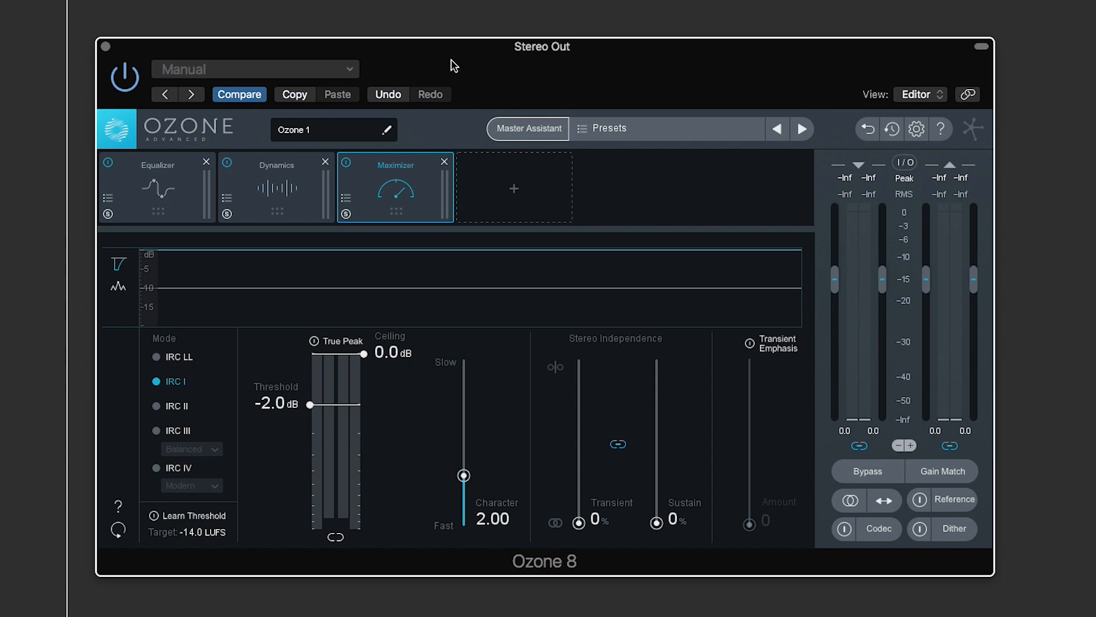
pyautogui.moveTo(414, 209)
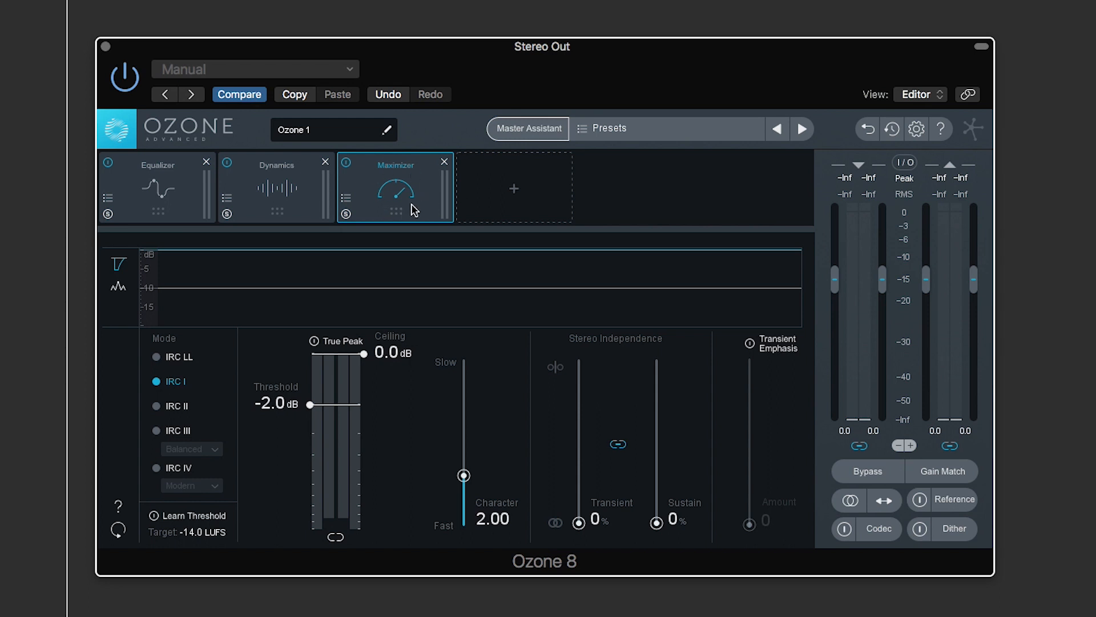
pyautogui.moveTo(279, 175)
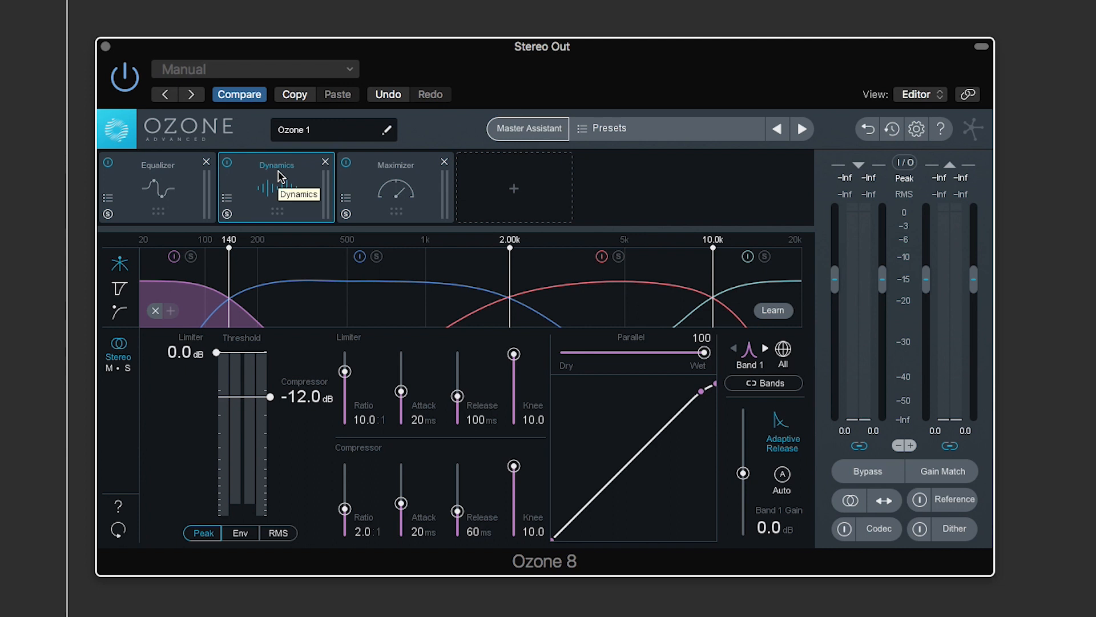
pyautogui.moveTo(302, 171)
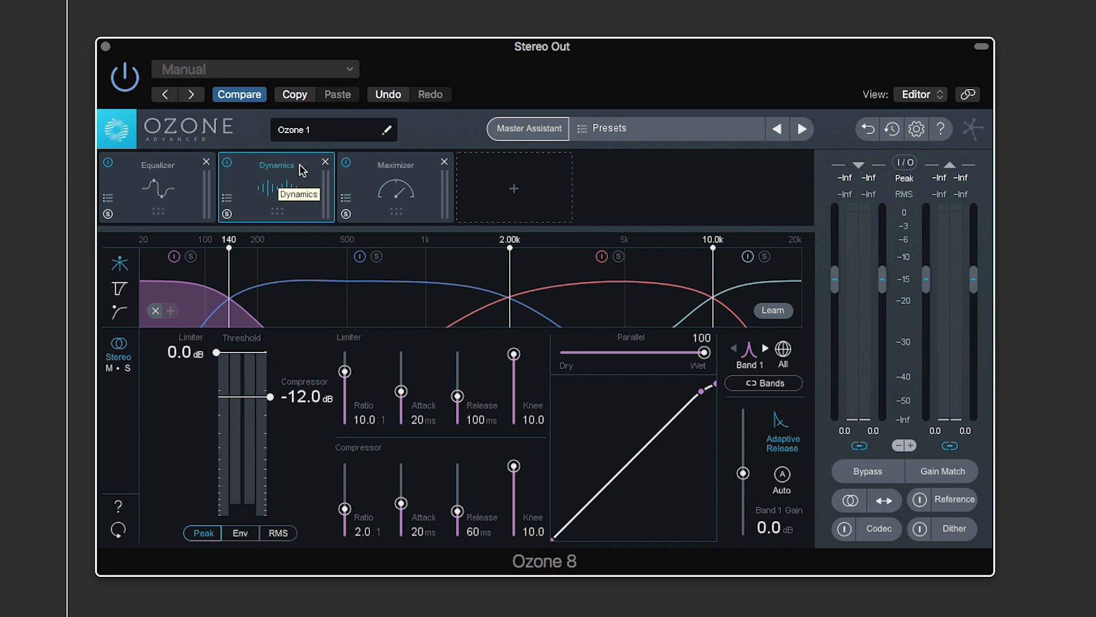
pyautogui.moveTo(297, 172)
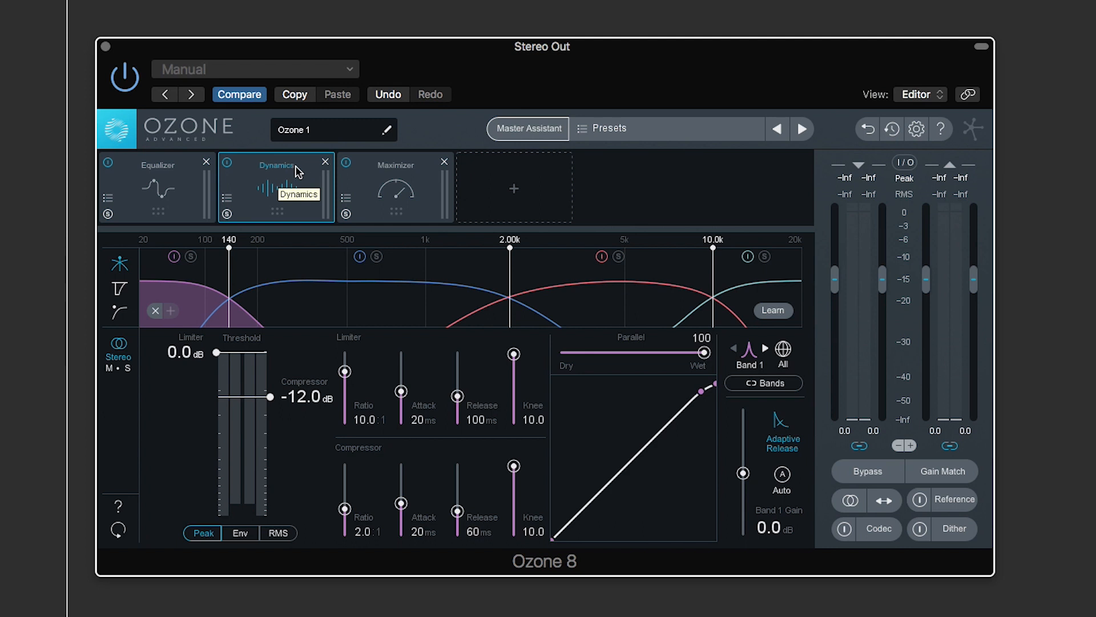
pyautogui.moveTo(383, 178)
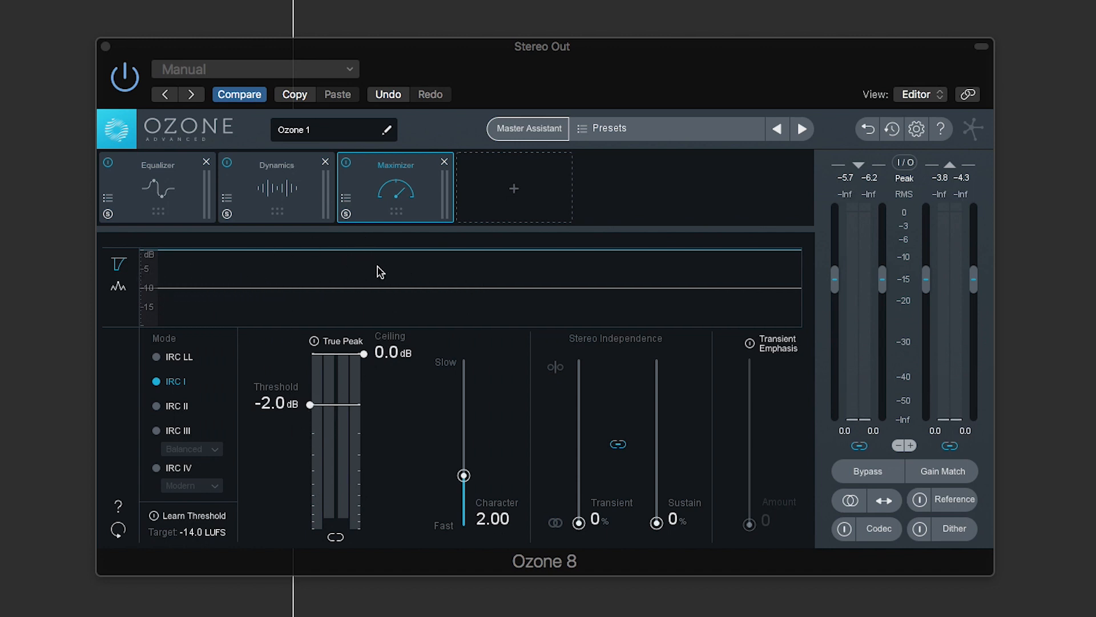
pyautogui.moveTo(333, 425)
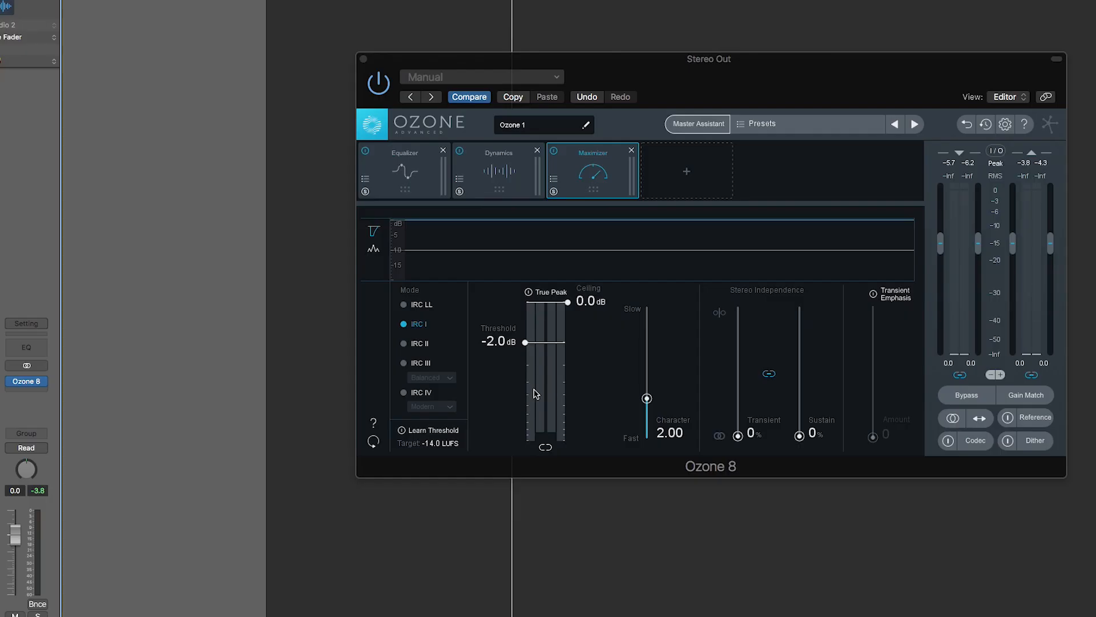
pyautogui.moveTo(393, 316)
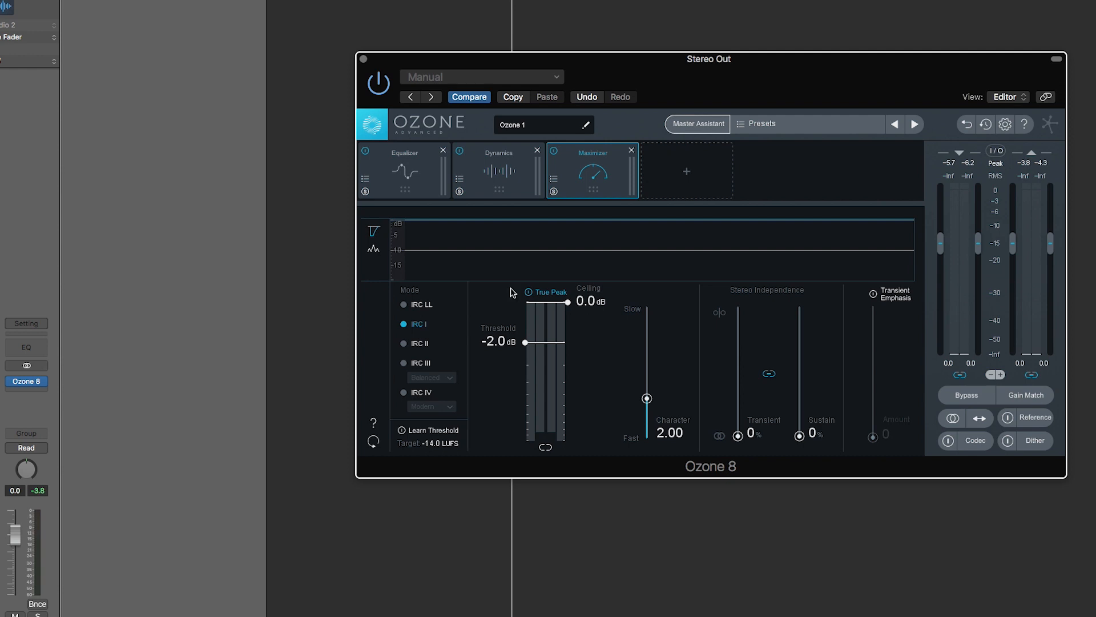
pyautogui.moveTo(598, 298)
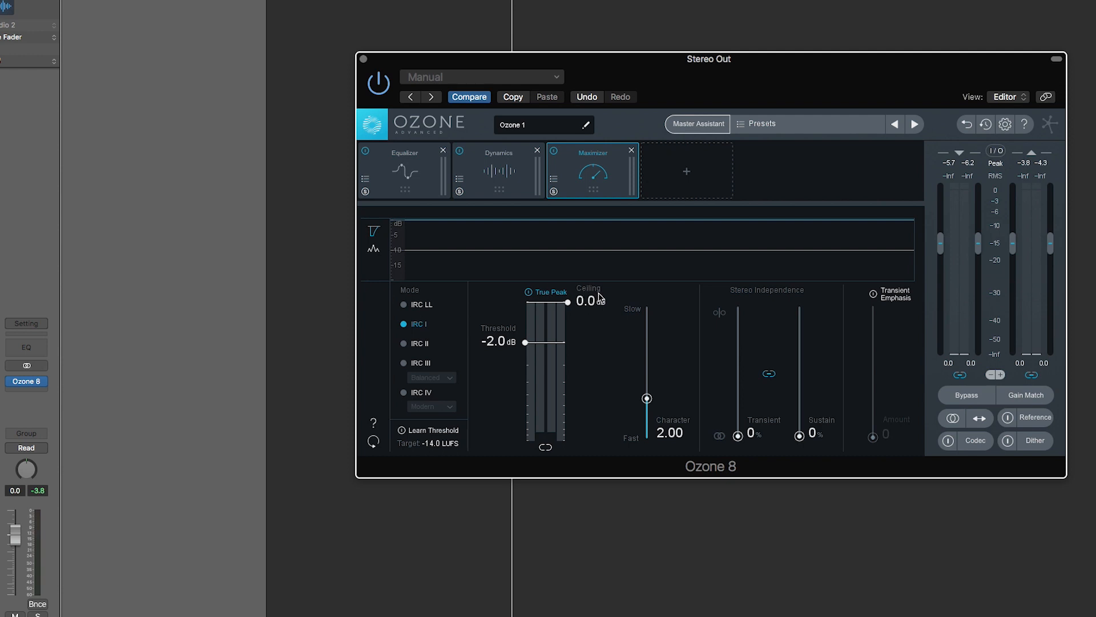
pyautogui.moveTo(567, 299)
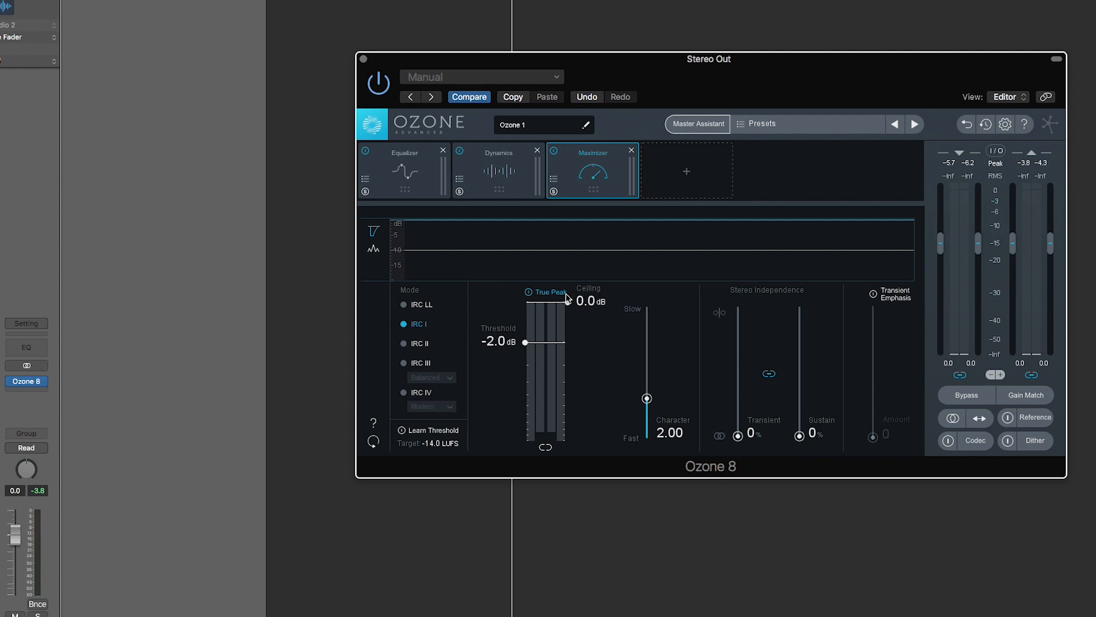
pyautogui.moveTo(552, 296)
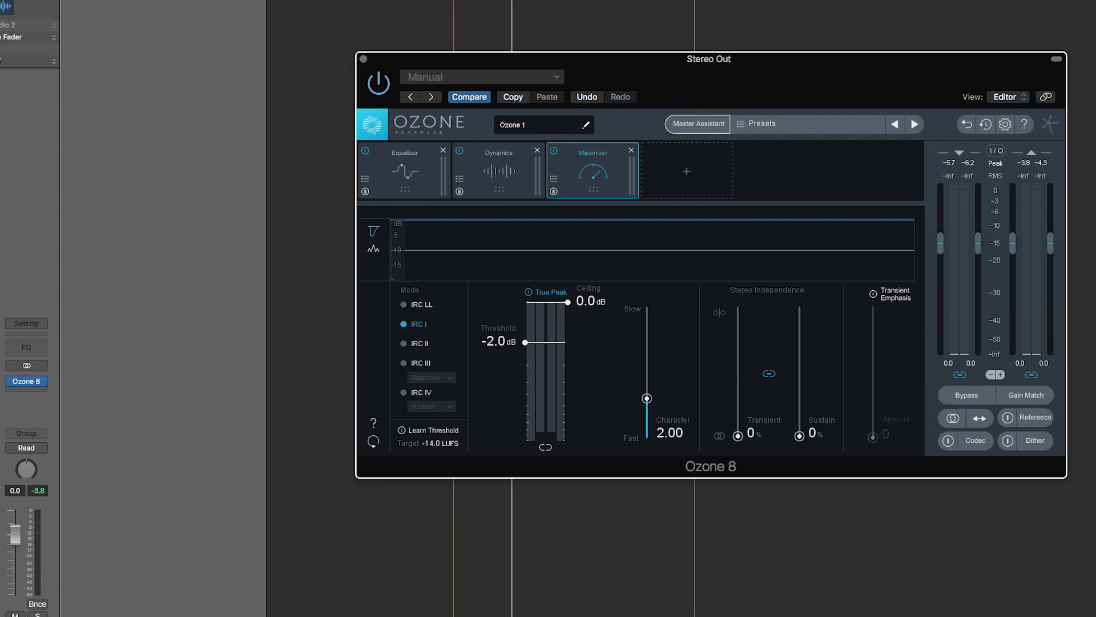
# - Lower the Maximizer threshold from -2 dB to -10.0 dB, then bring it back near -2.3 dB
pyautogui.moveTo(525, 342); pyautogui.dragTo(525, 349)
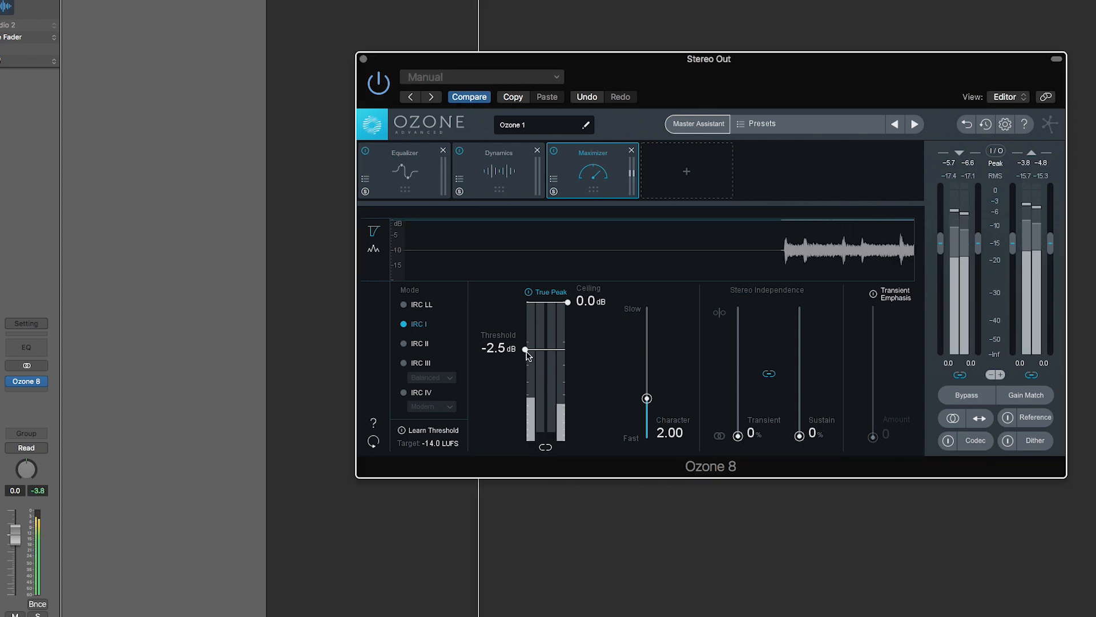
pyautogui.moveTo(525, 348); pyautogui.dragTo(526, 406)
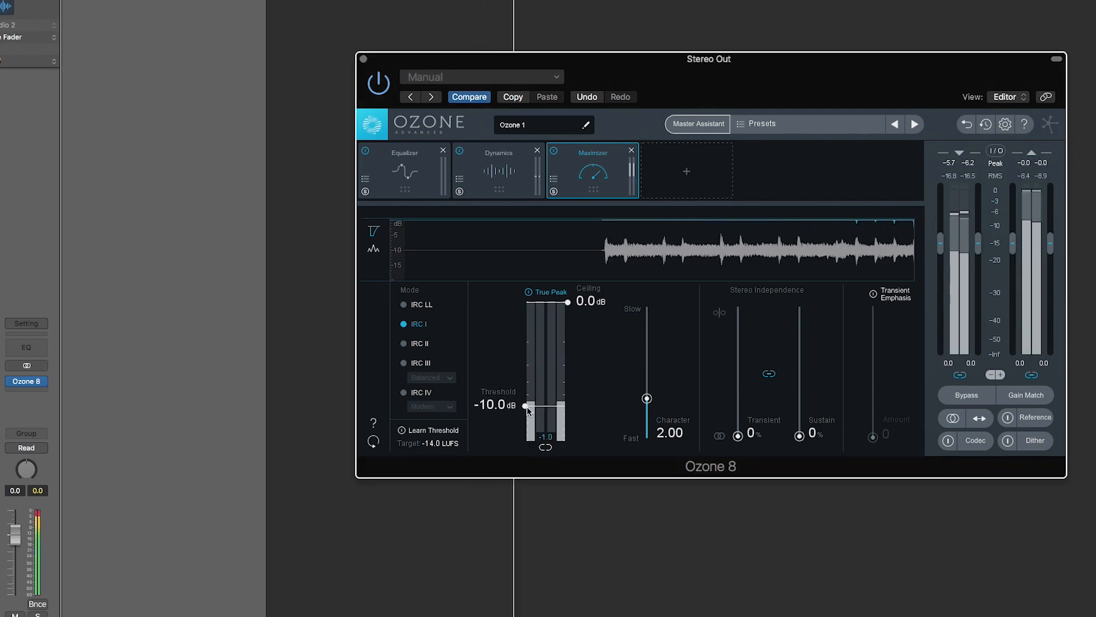
pyautogui.moveTo(525, 405); pyautogui.dragTo(525, 399)
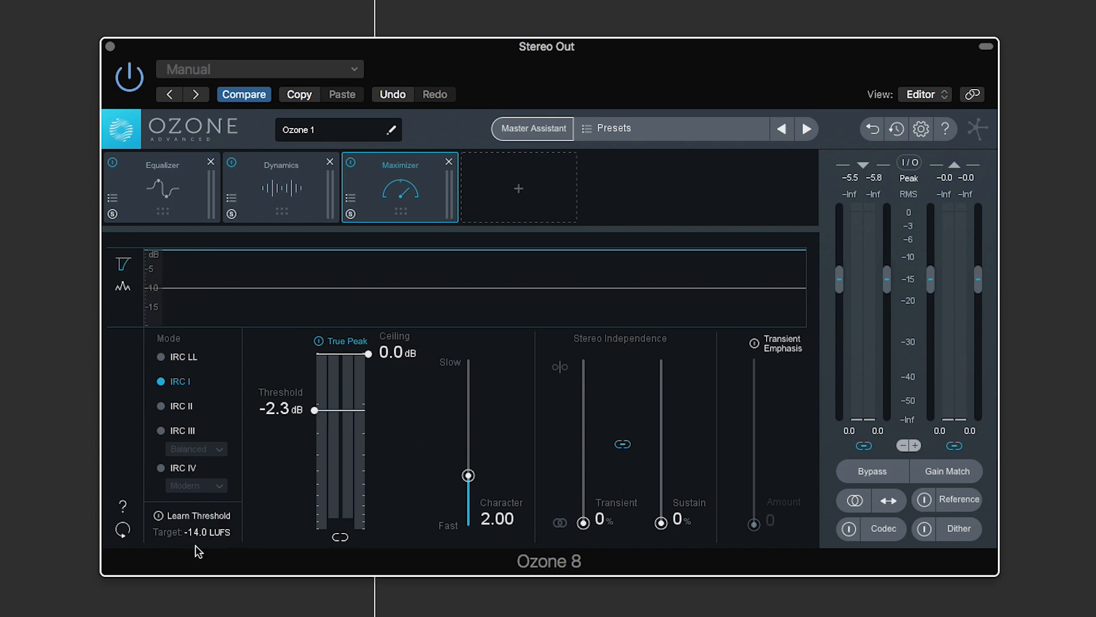
pyautogui.moveTo(210, 542)
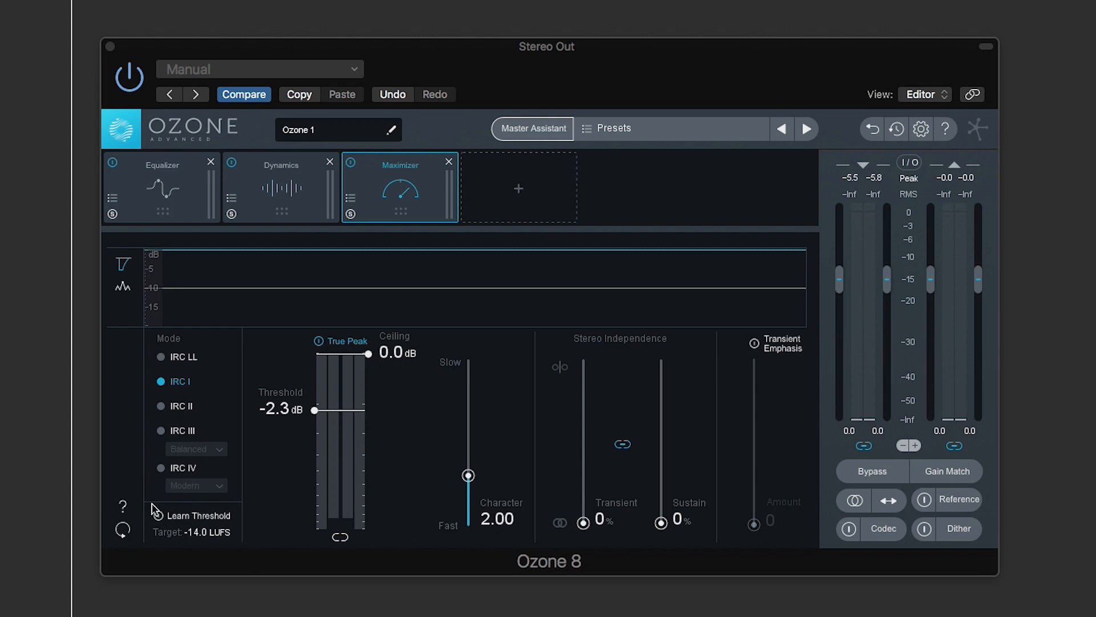
pyautogui.moveTo(159, 515)
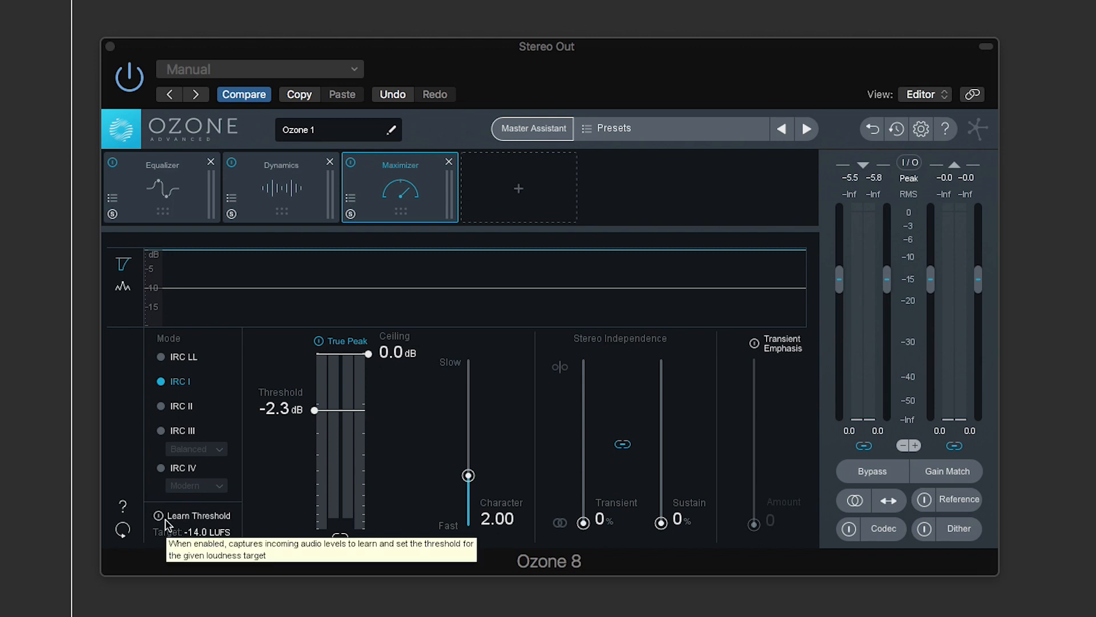
pyautogui.moveTo(339, 486)
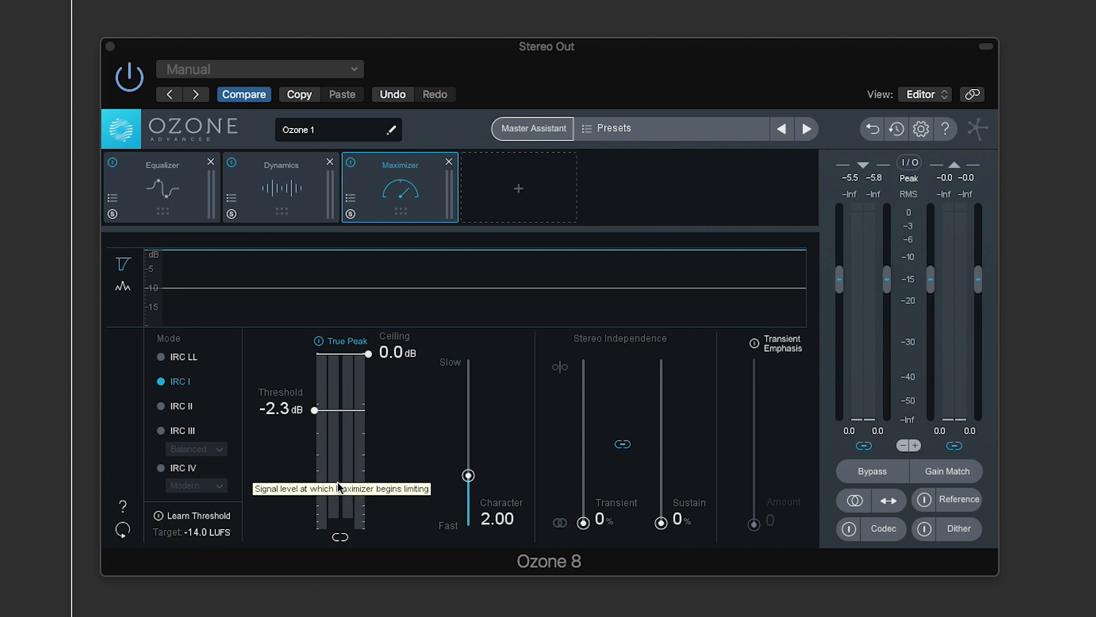
pyautogui.moveTo(1086, 17)
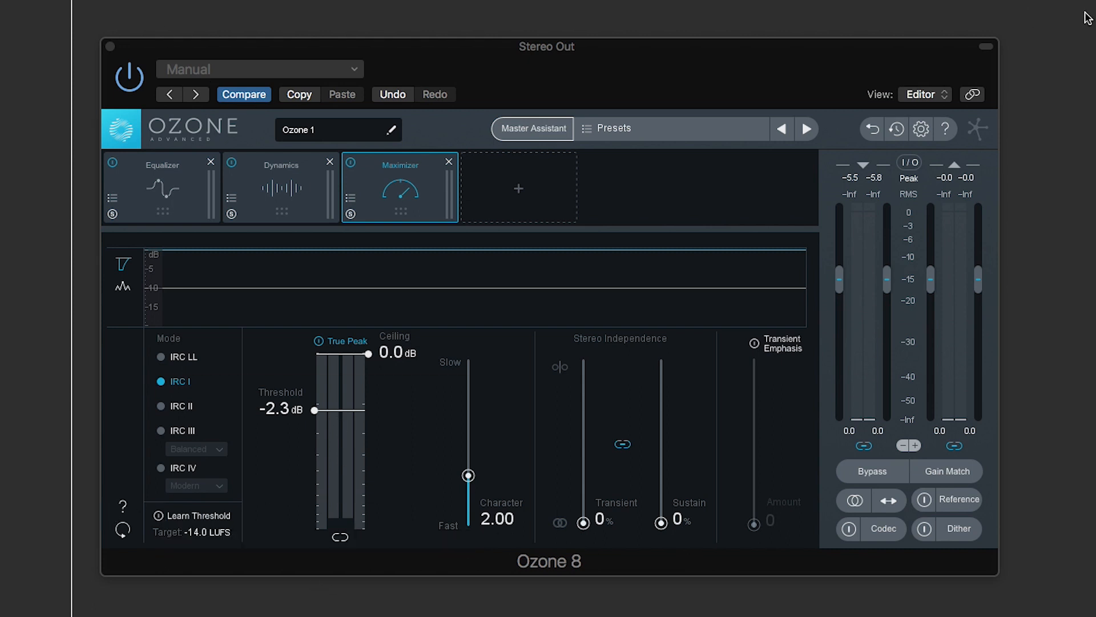
# - Learn the Maximizer threshold for the -14 LUFS target during playback, landing at -6.0 dB
pyautogui.click(198, 515)
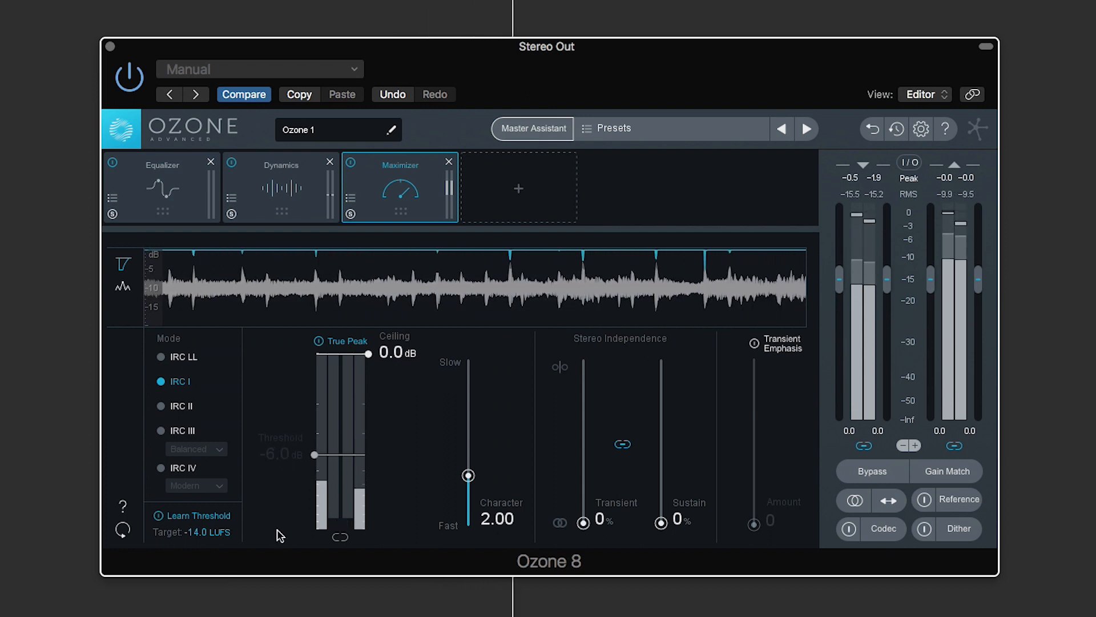
pyautogui.click(157, 515)
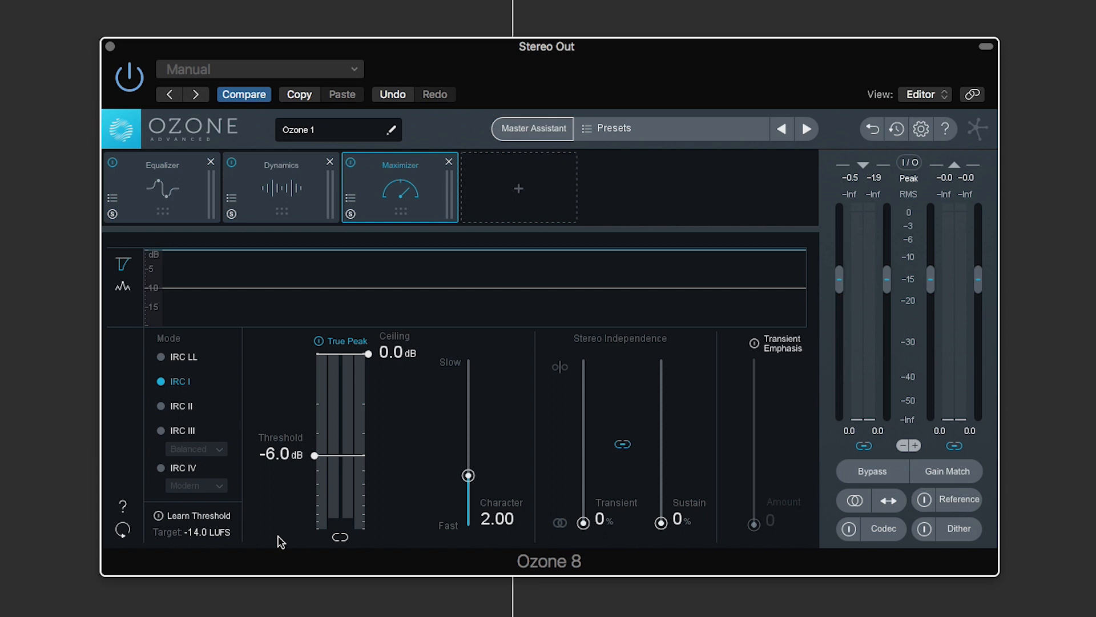
pyautogui.moveTo(272, 537)
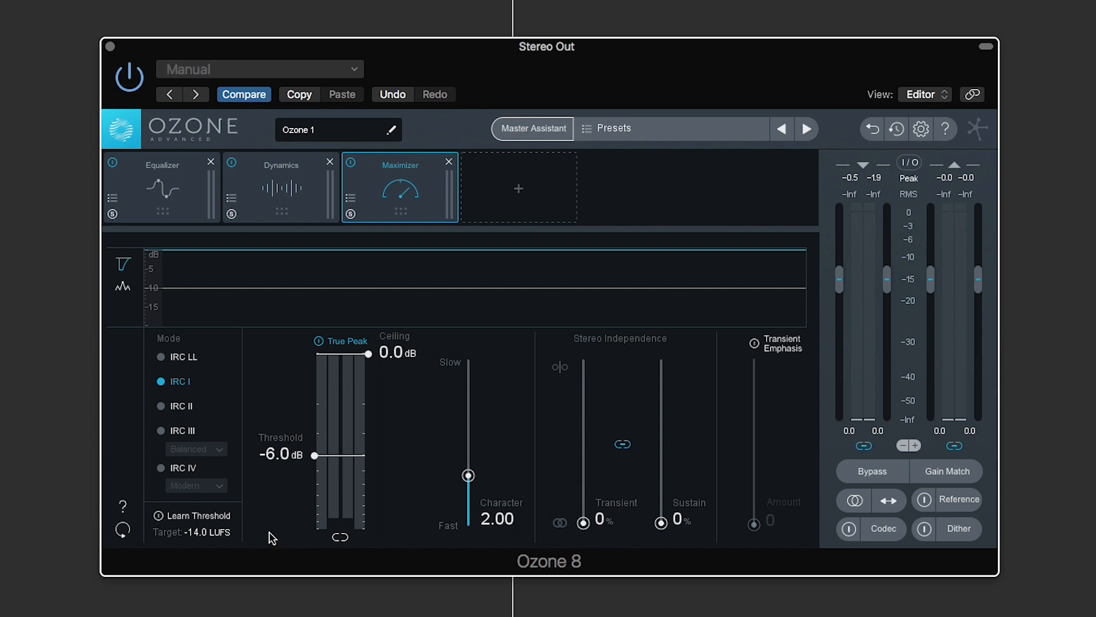
pyautogui.moveTo(324, 543)
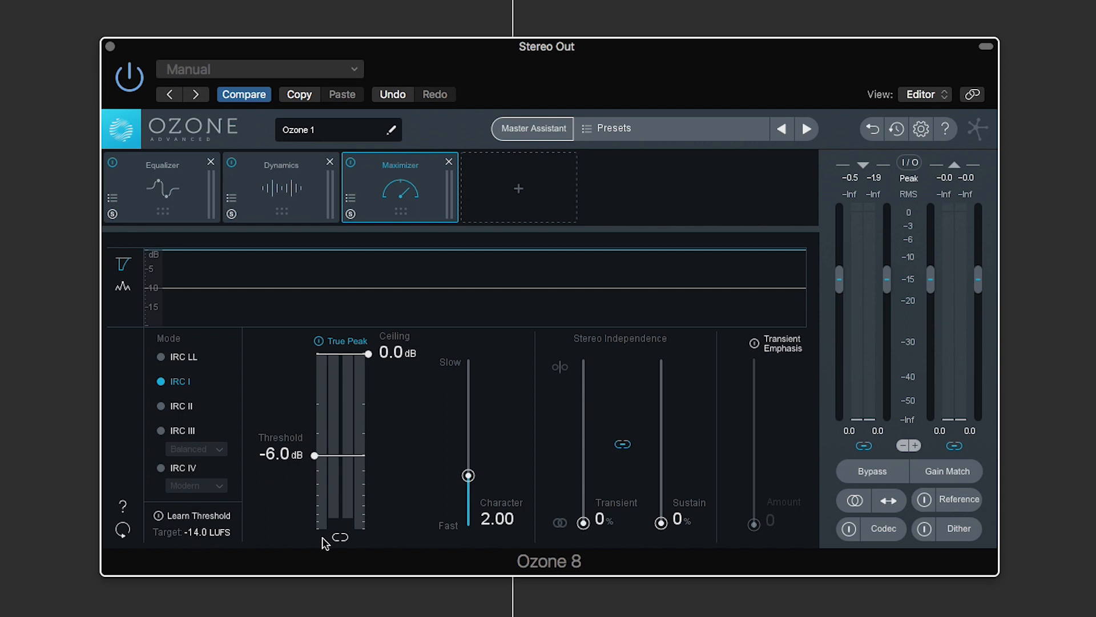
pyautogui.moveTo(198, 539)
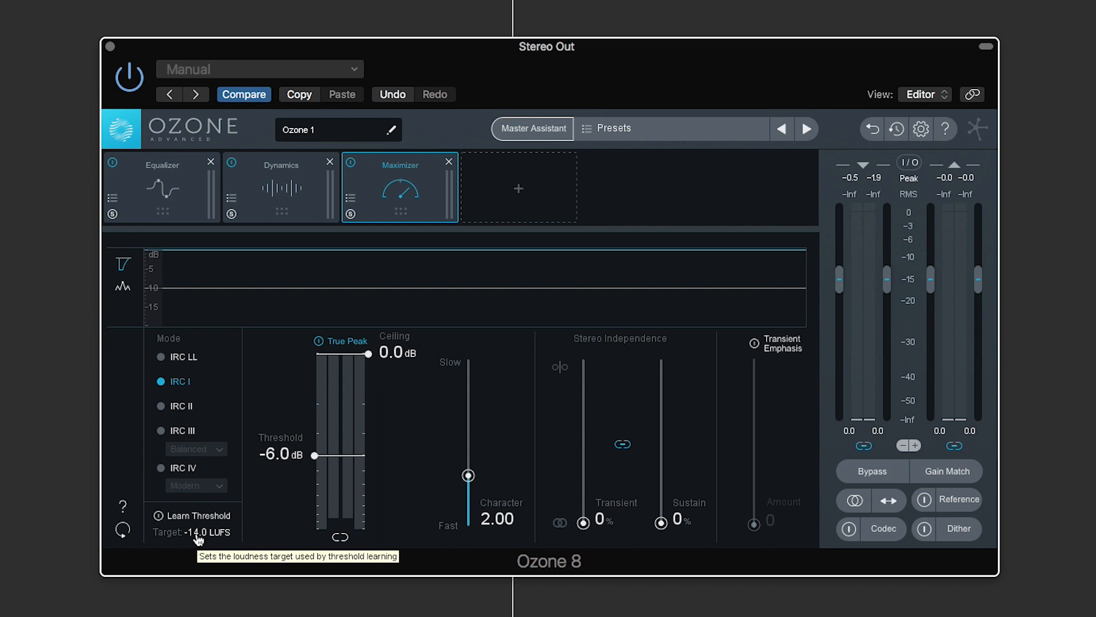
pyautogui.moveTo(278, 508)
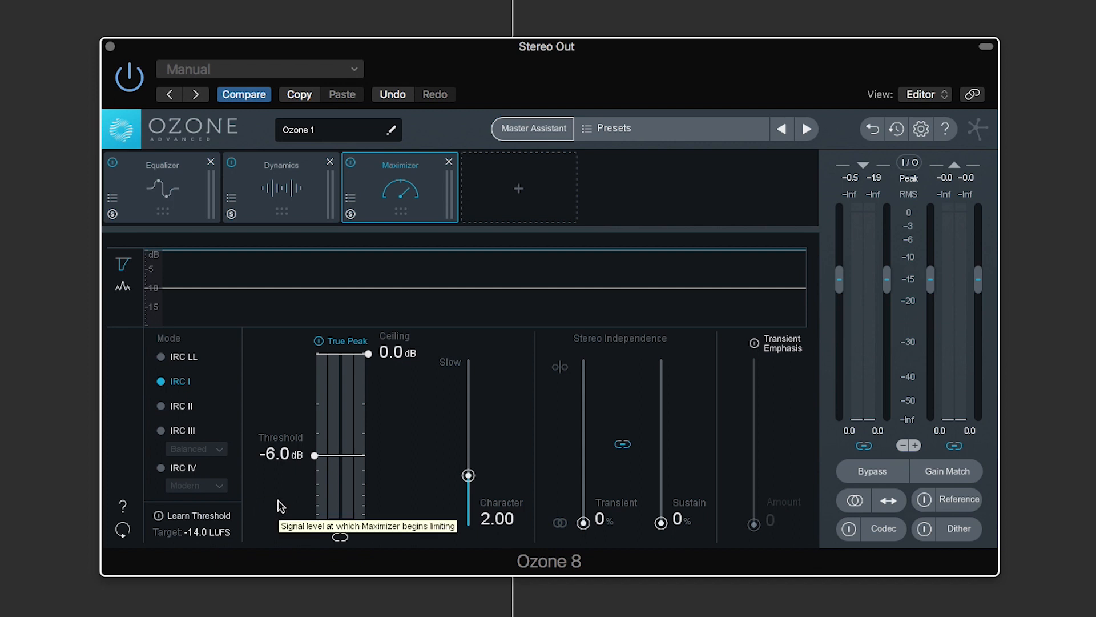
pyautogui.moveTo(299, 564)
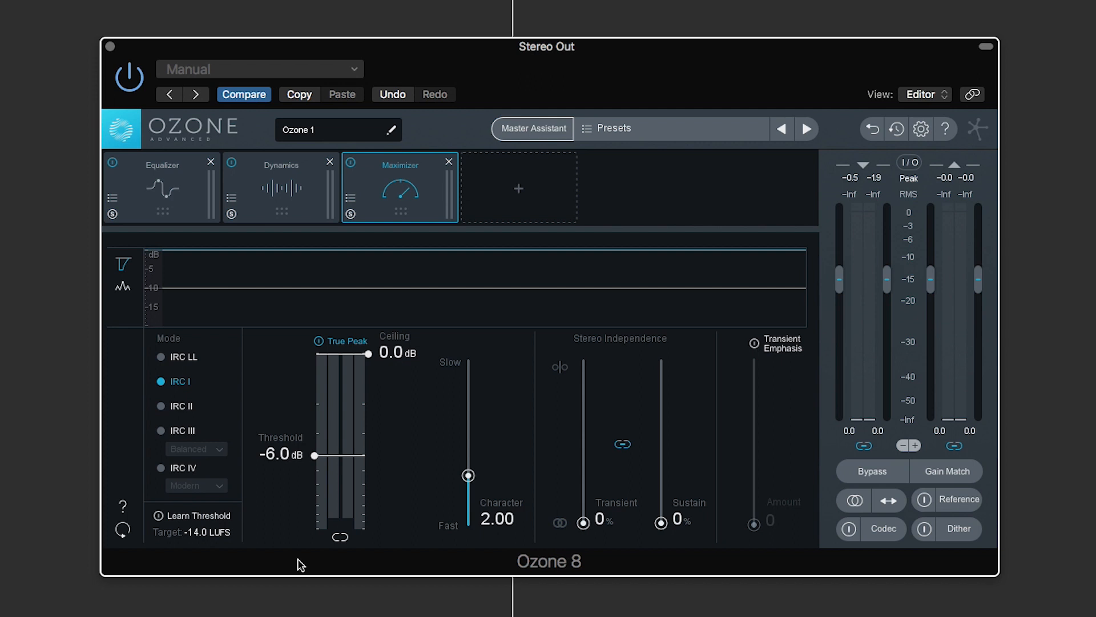
pyautogui.moveTo(393, 567)
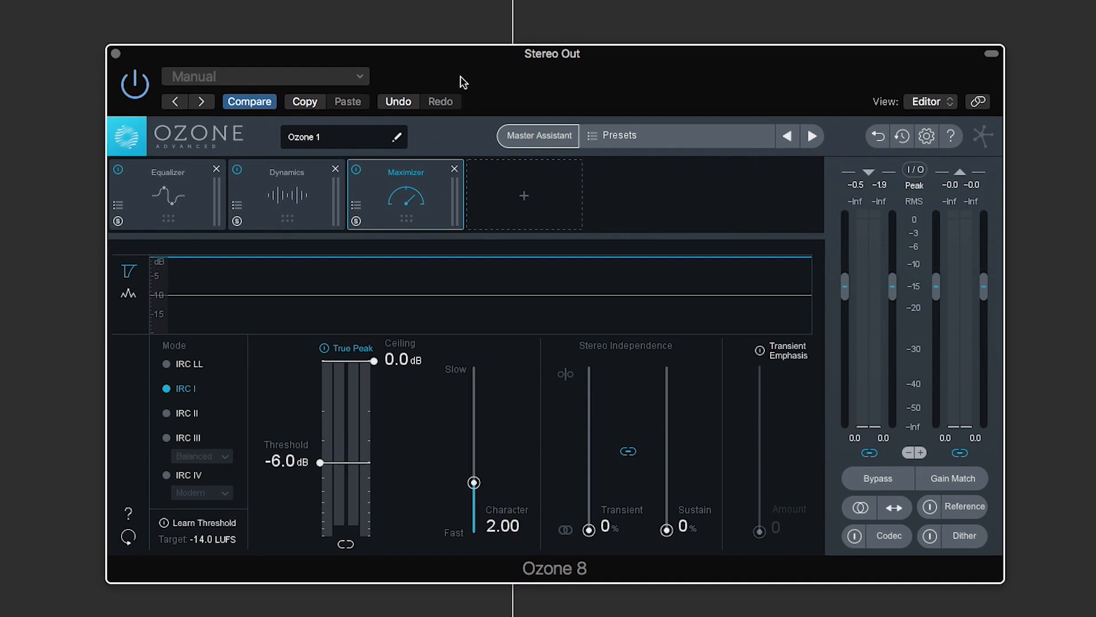
pyautogui.moveTo(337, 509)
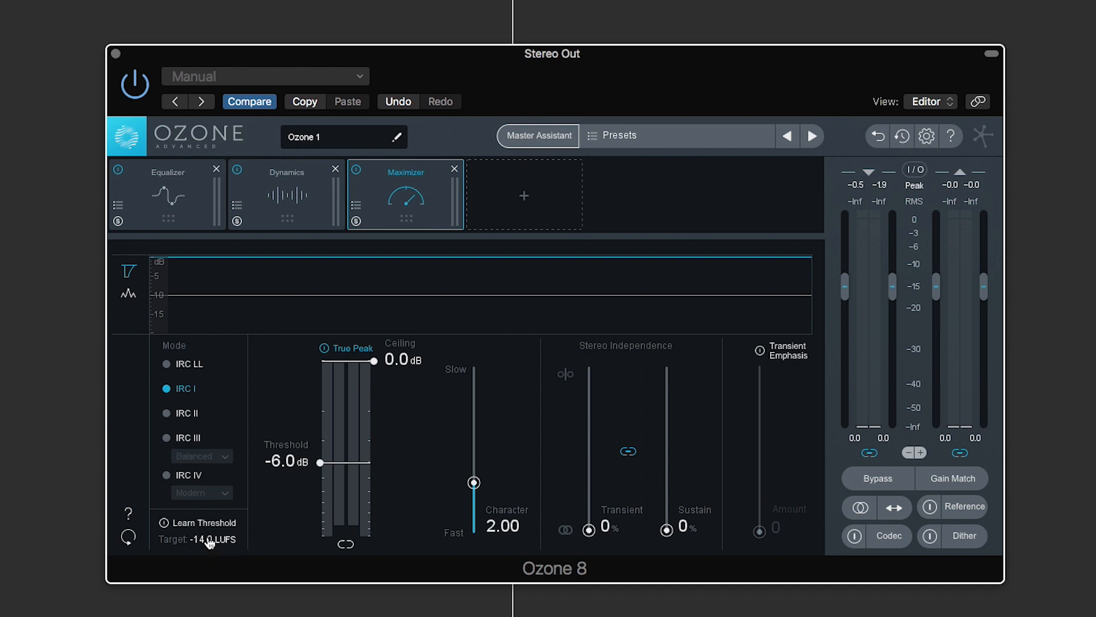
pyautogui.moveTo(375, 366)
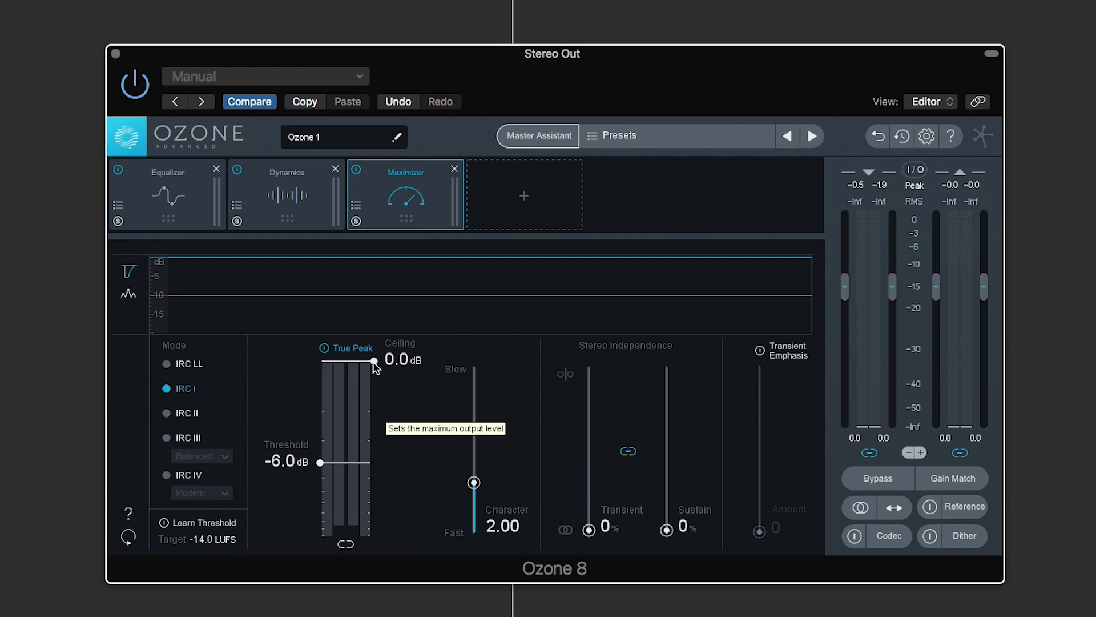
pyautogui.moveTo(372, 362); pyautogui.dragTo(373, 419)
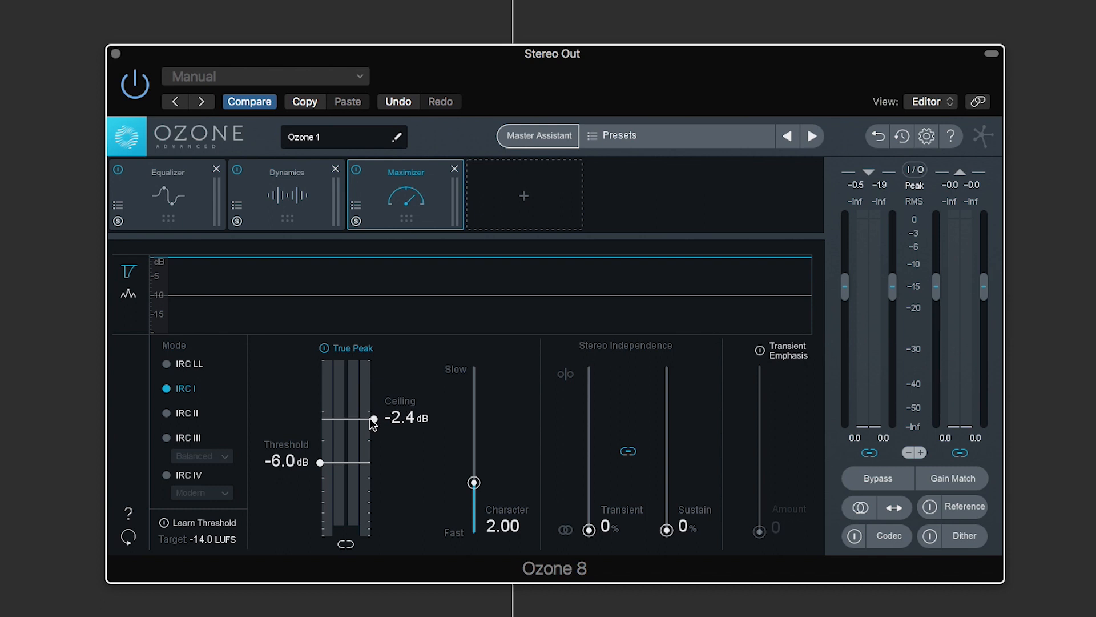
pyautogui.moveTo(372, 420); pyautogui.dragTo(374, 412)
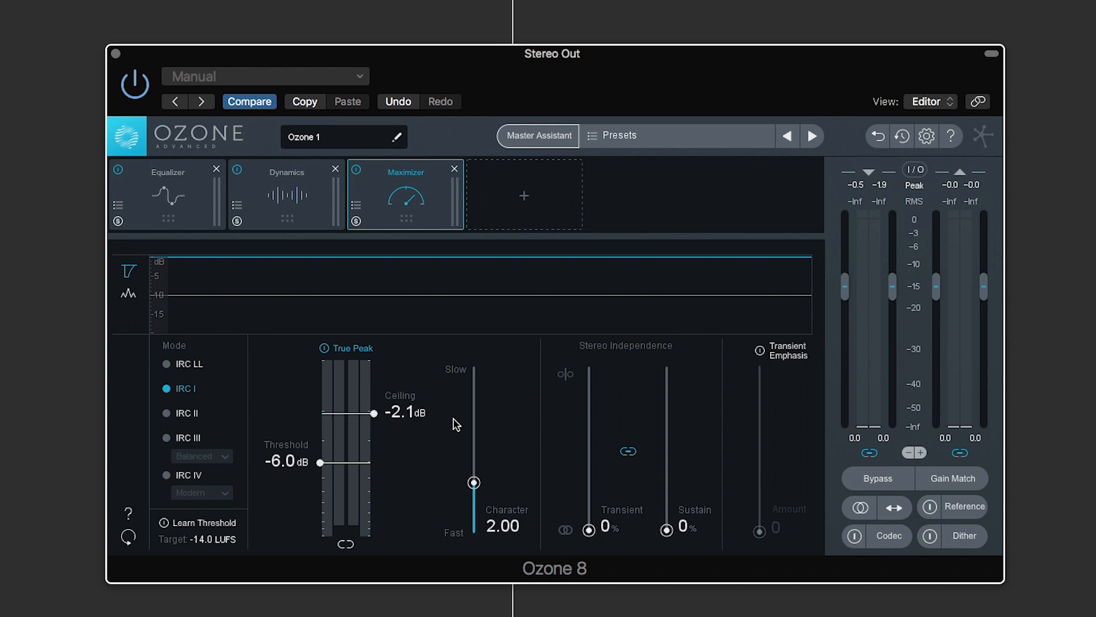
pyautogui.moveTo(420, 416)
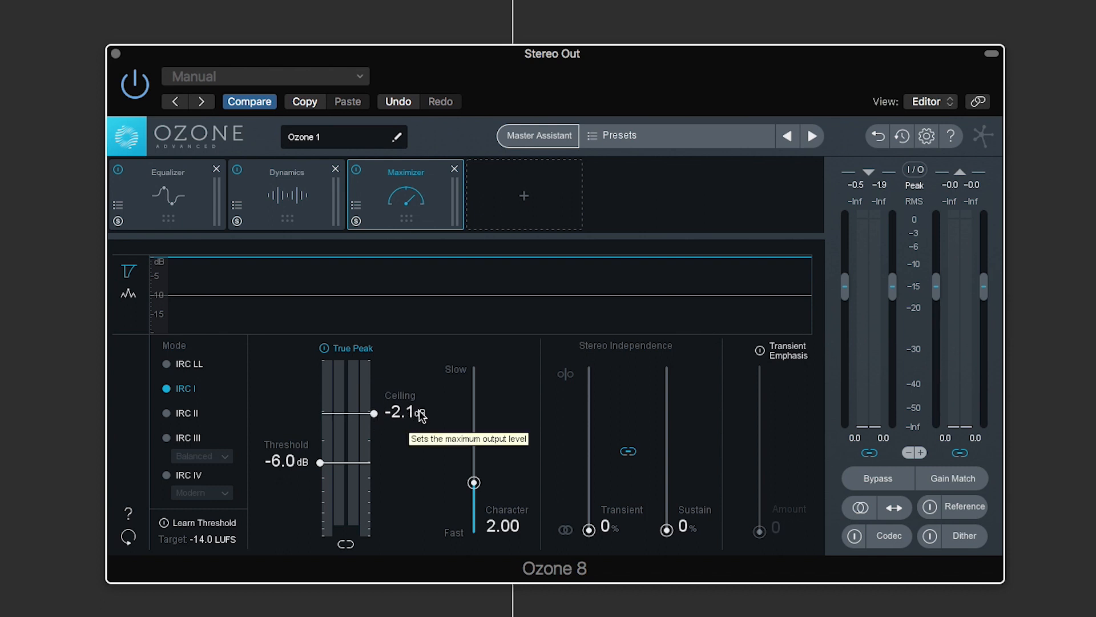
pyautogui.moveTo(337, 361)
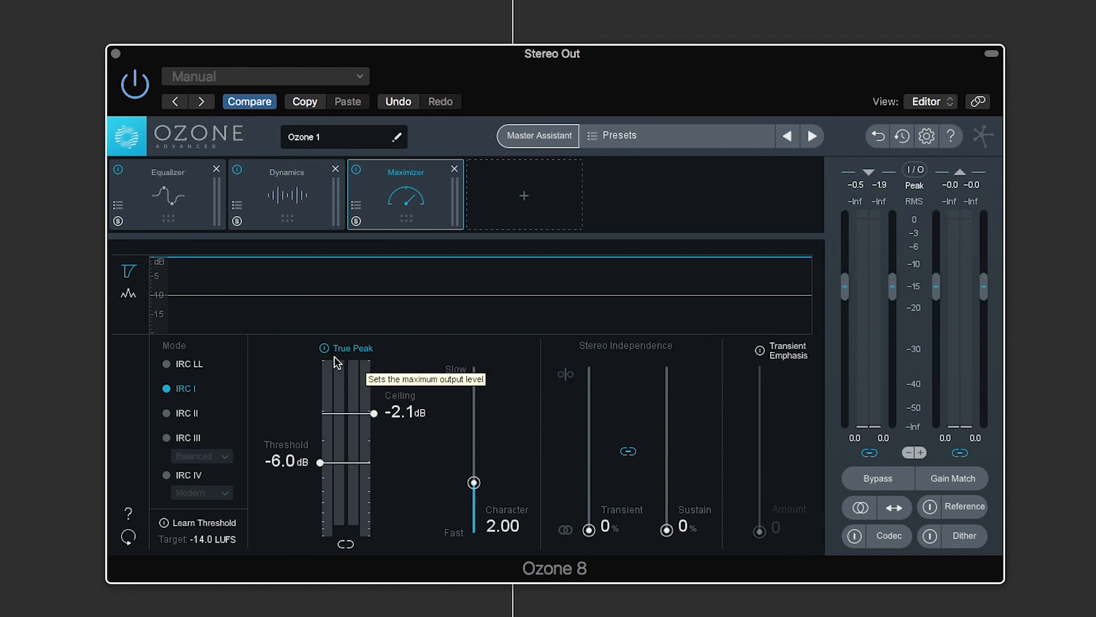
pyautogui.moveTo(502, 64)
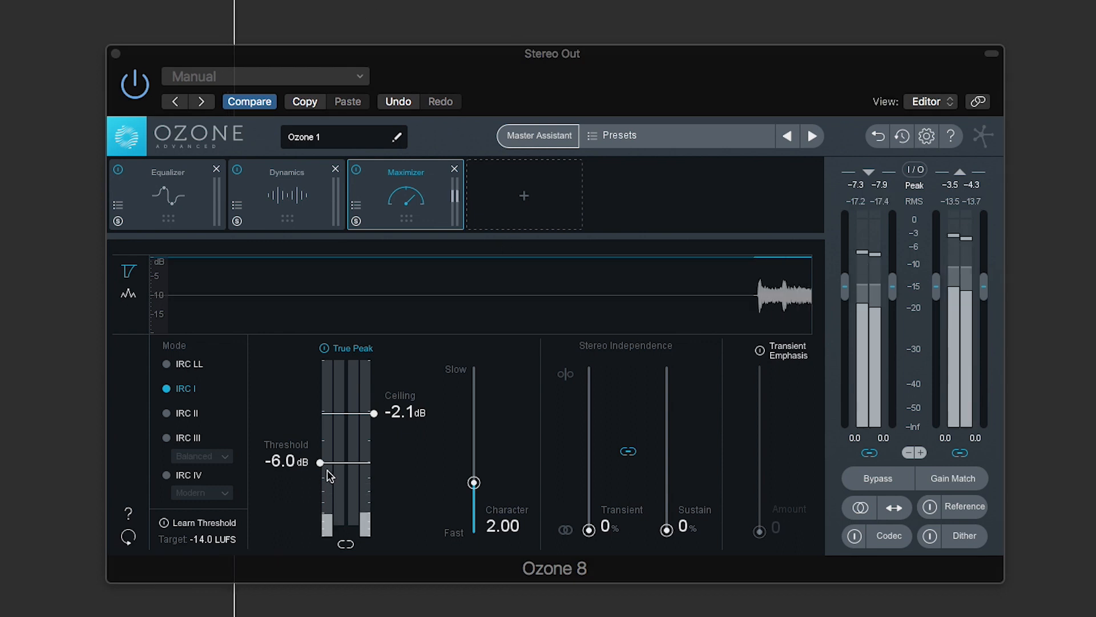
# - Sweep the Maximizer threshold between about -9 and -16 dB, settling at -10.2 dB
pyautogui.moveTo(320, 464); pyautogui.dragTo(320, 489)
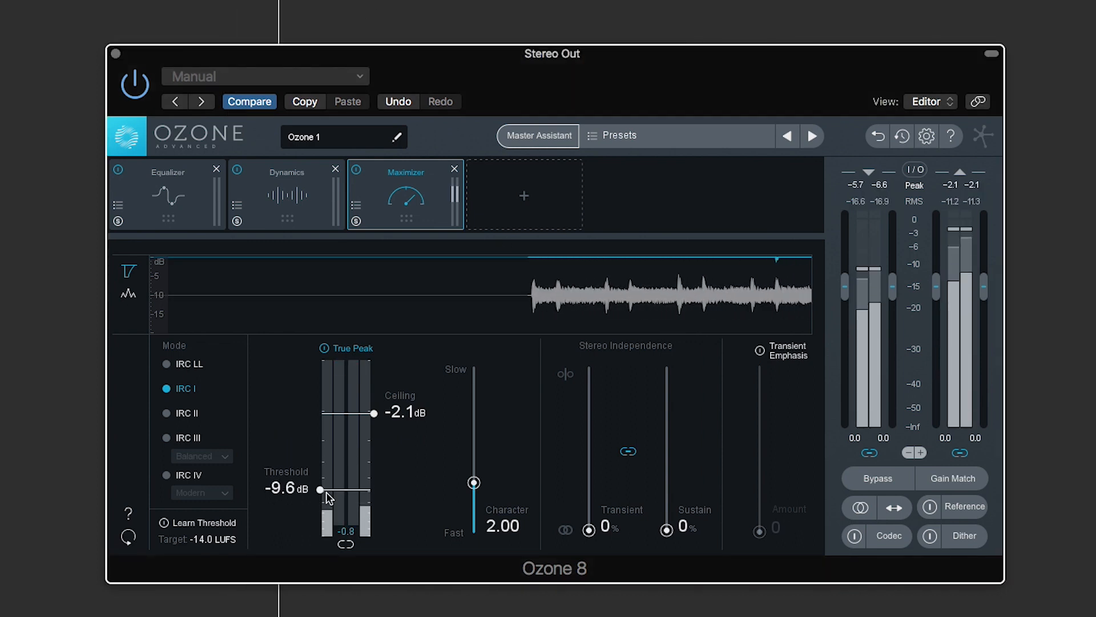
pyautogui.moveTo(320, 489); pyautogui.dragTo(320, 523)
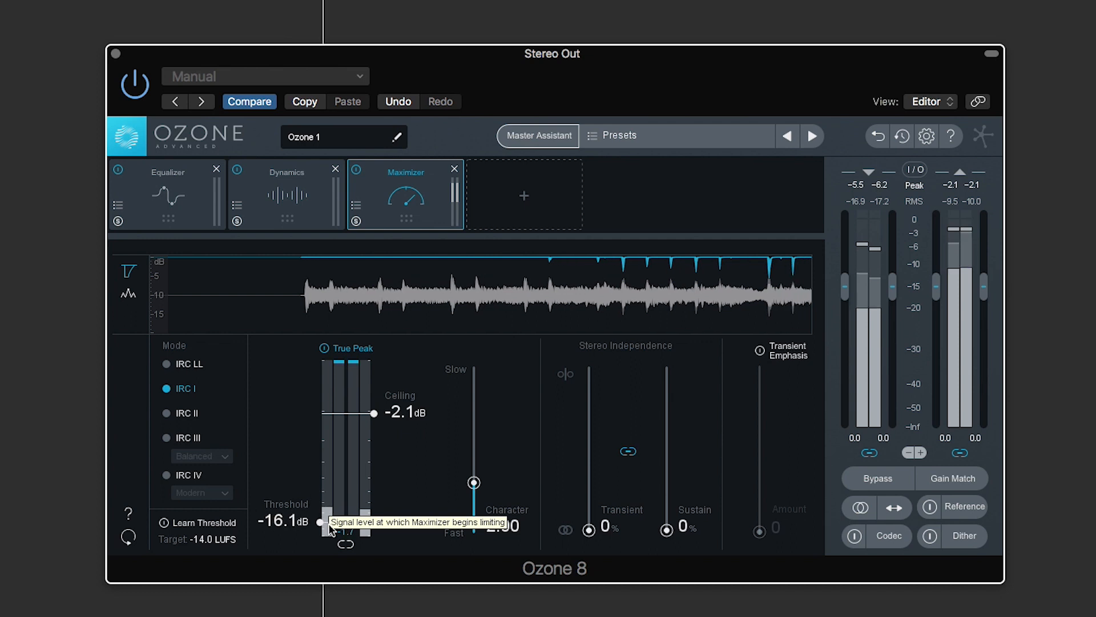
pyautogui.moveTo(319, 523); pyautogui.dragTo(320, 493)
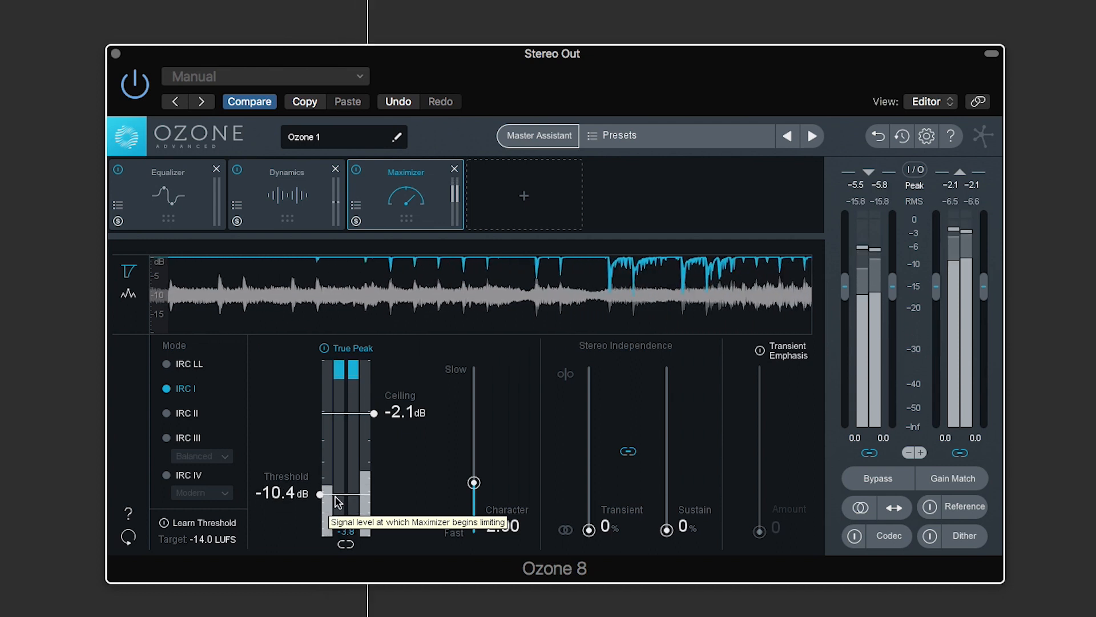
pyautogui.moveTo(320, 493); pyautogui.dragTo(320, 486)
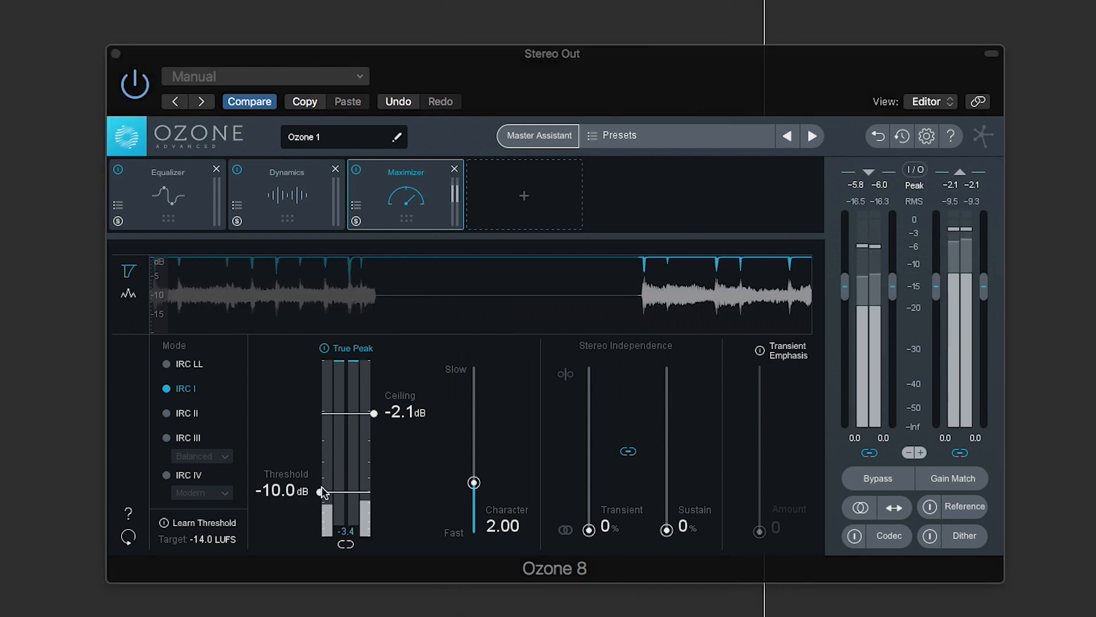
pyautogui.moveTo(323, 492); pyautogui.dragTo(321, 493)
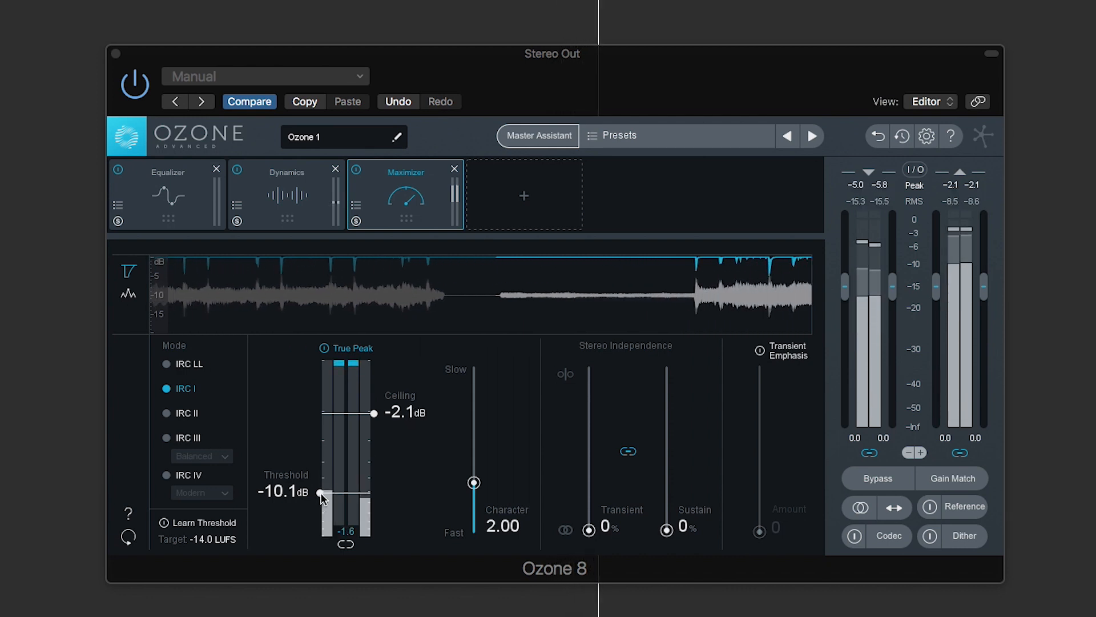
pyautogui.moveTo(320, 493); pyautogui.dragTo(321, 487)
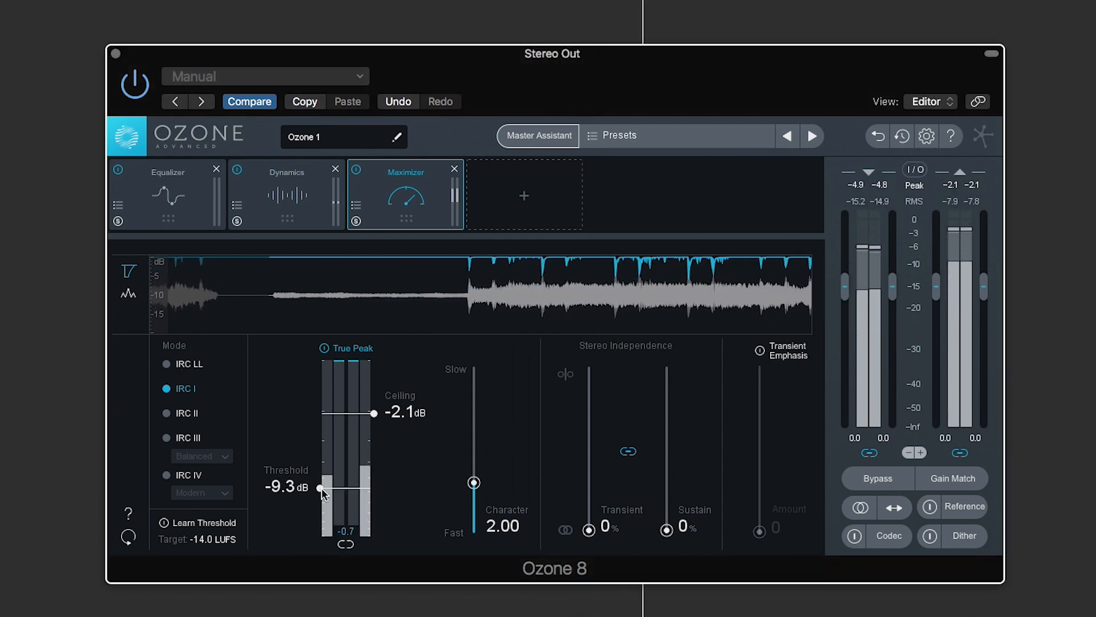
pyautogui.moveTo(321, 488); pyautogui.dragTo(320, 499)
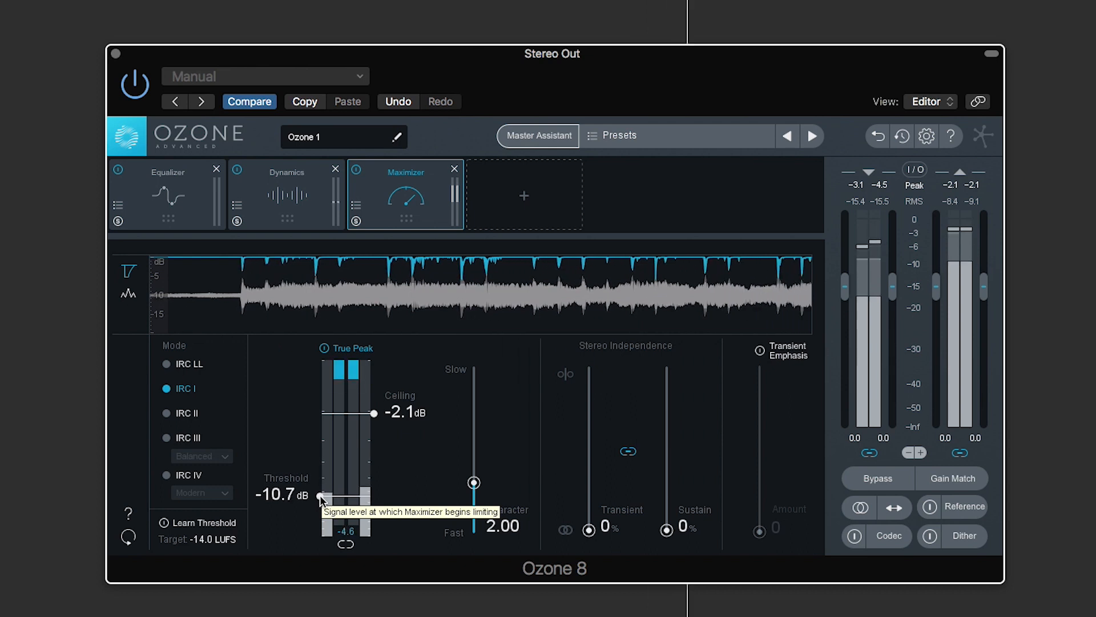
pyautogui.moveTo(320, 499); pyautogui.dragTo(318, 493)
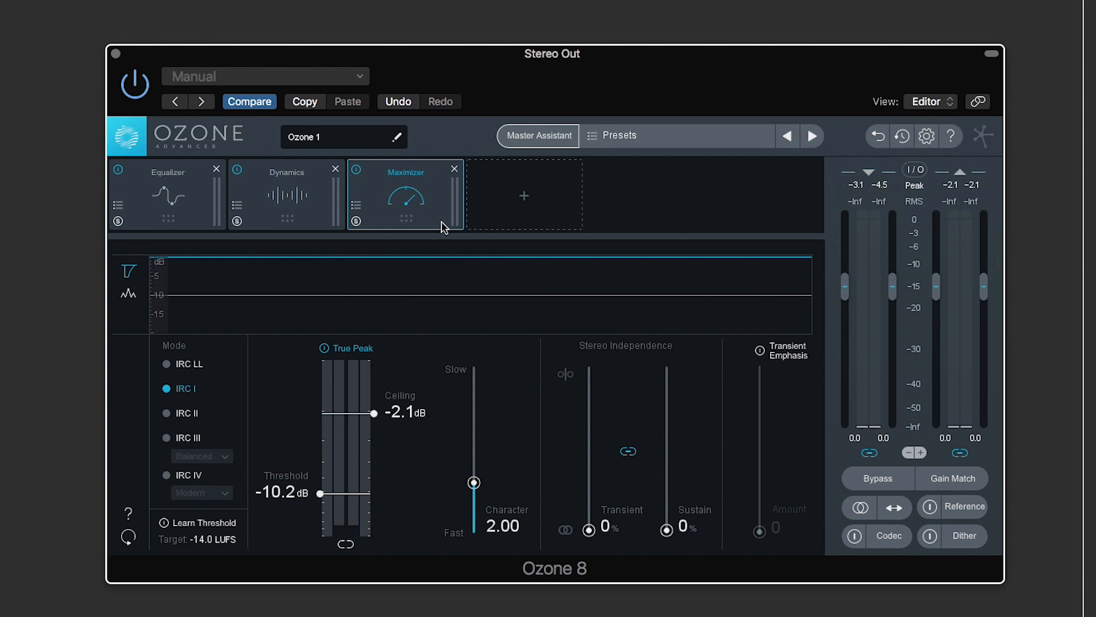
pyautogui.moveTo(282, 197)
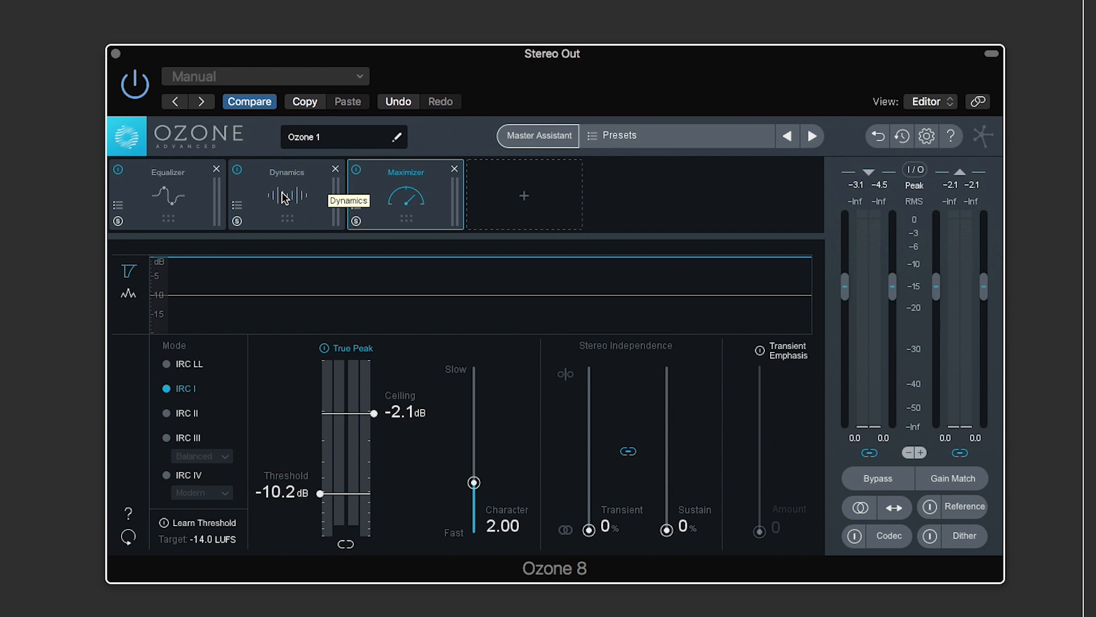
pyautogui.moveTo(474, 579)
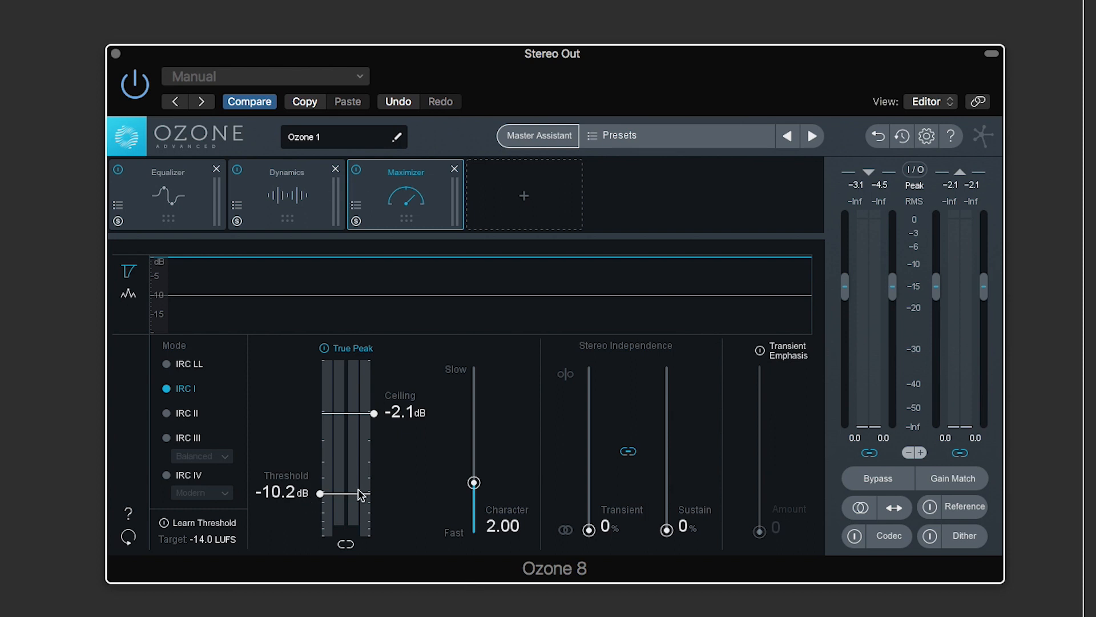
pyautogui.moveTo(143, 310)
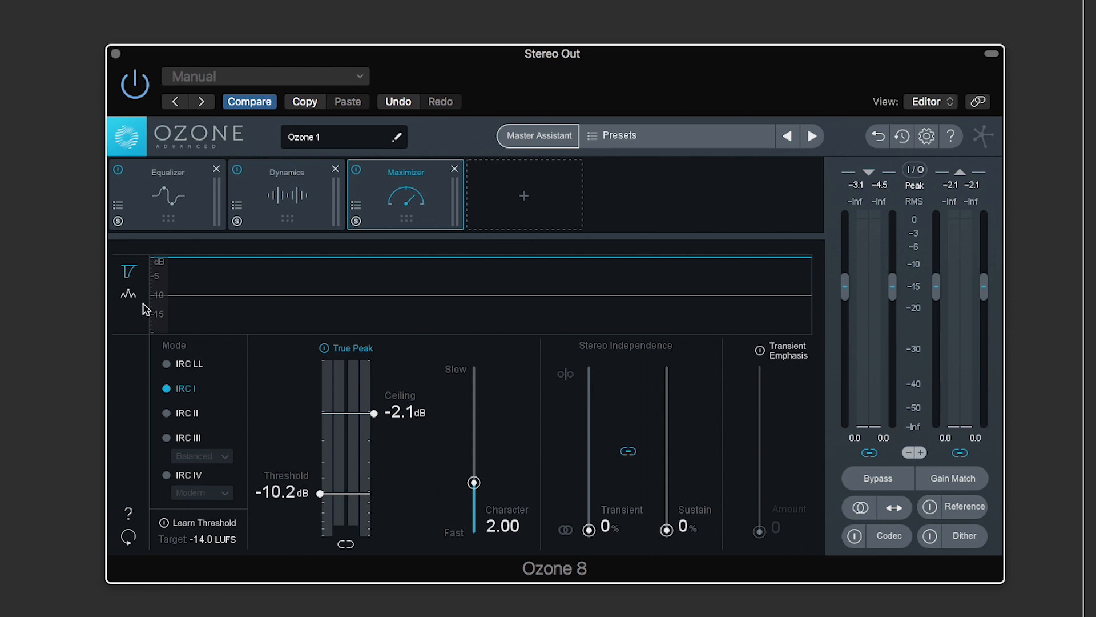
pyautogui.moveTo(395, 533)
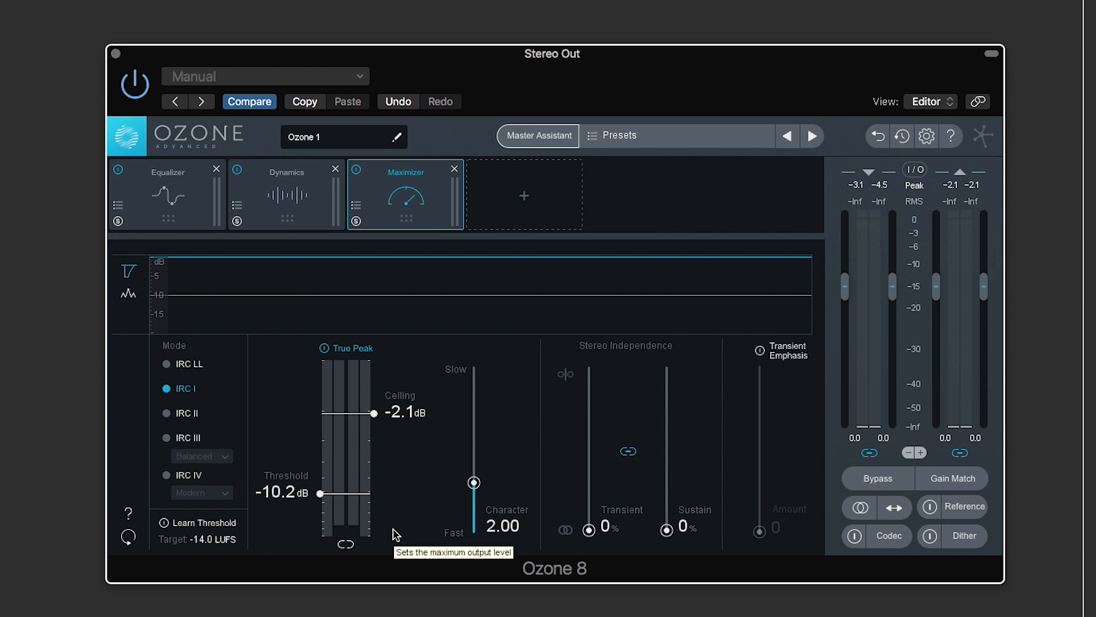
pyautogui.moveTo(427, 479)
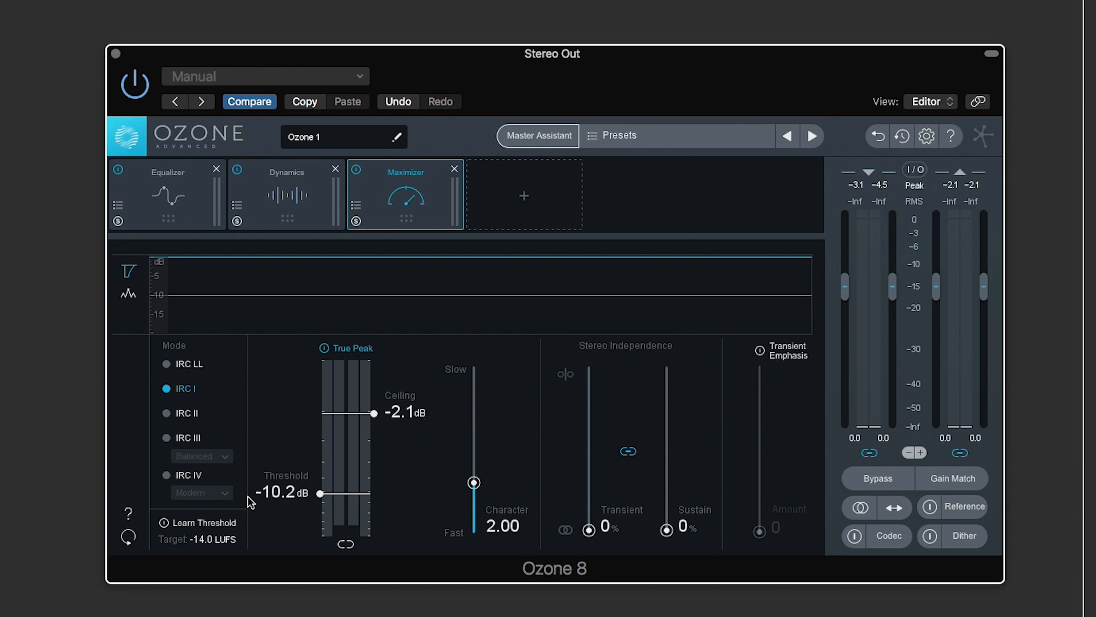
pyautogui.moveTo(259, 411)
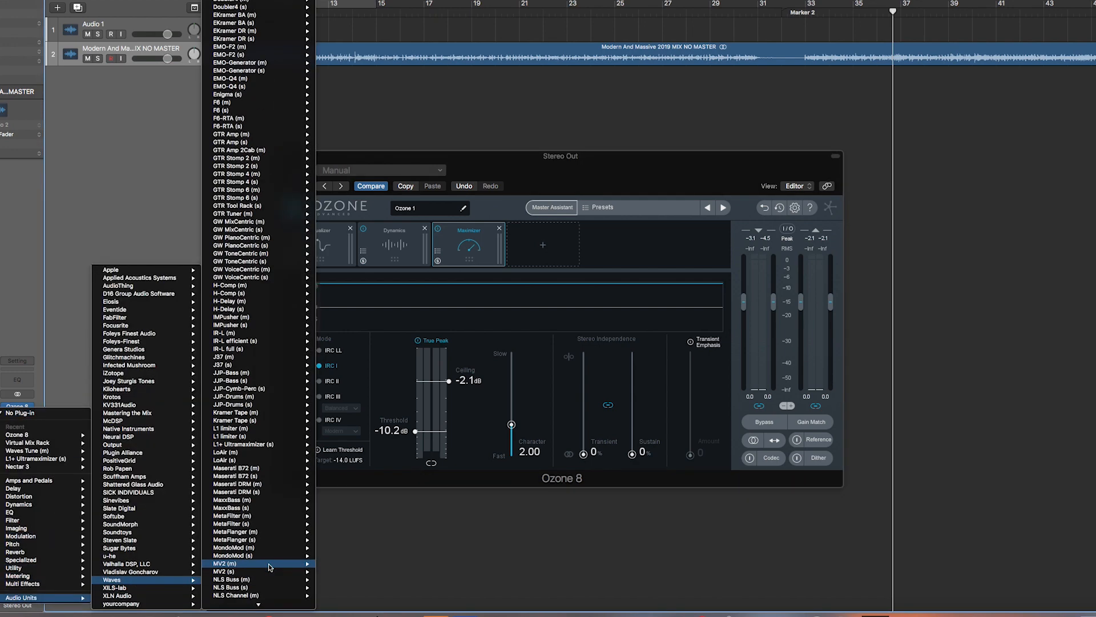
# - Scroll the Waves plug-in list down to the WLM Plus entries
pyautogui.scroll(-3)
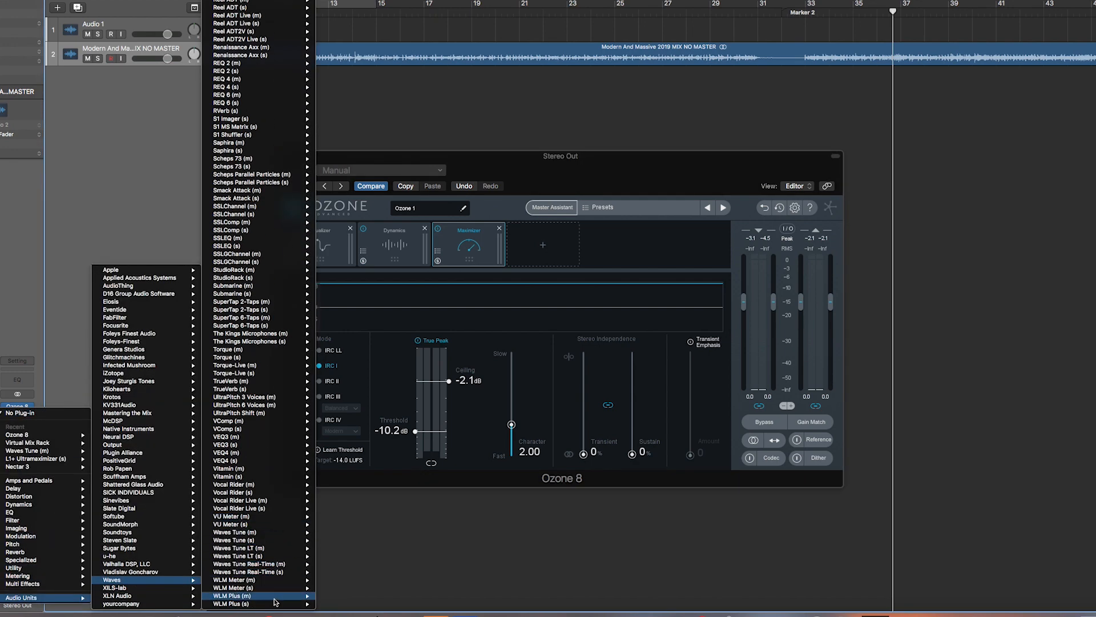
pyautogui.moveTo(250, 604)
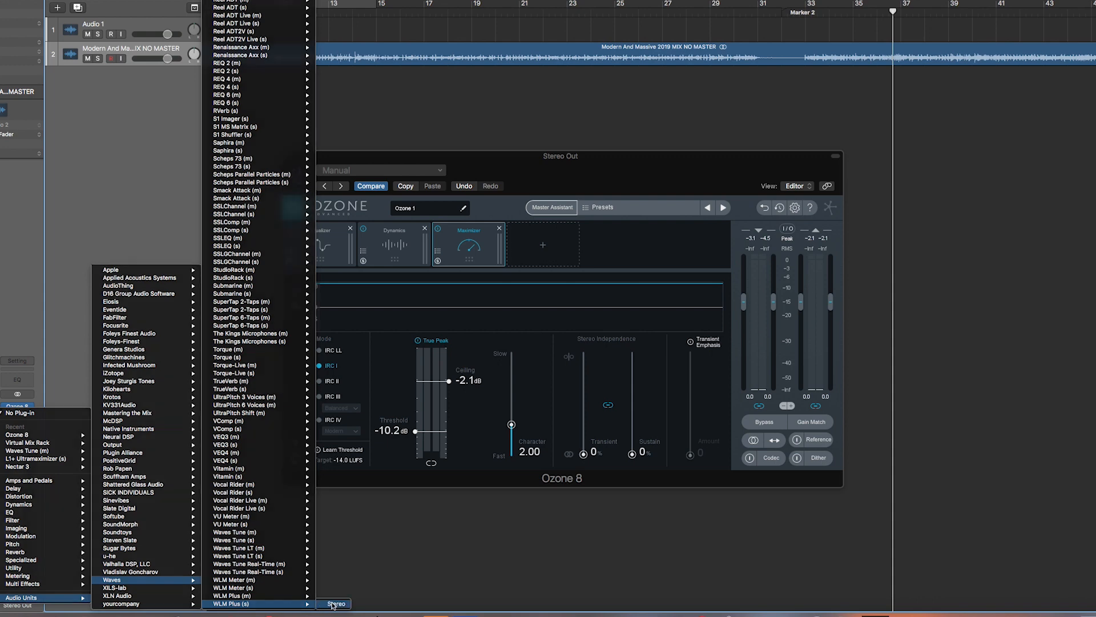
# - Insert the stereo WLM Plus (s) loudness meter after Ozone 8 on Stereo Out
pyautogui.click(337, 604)
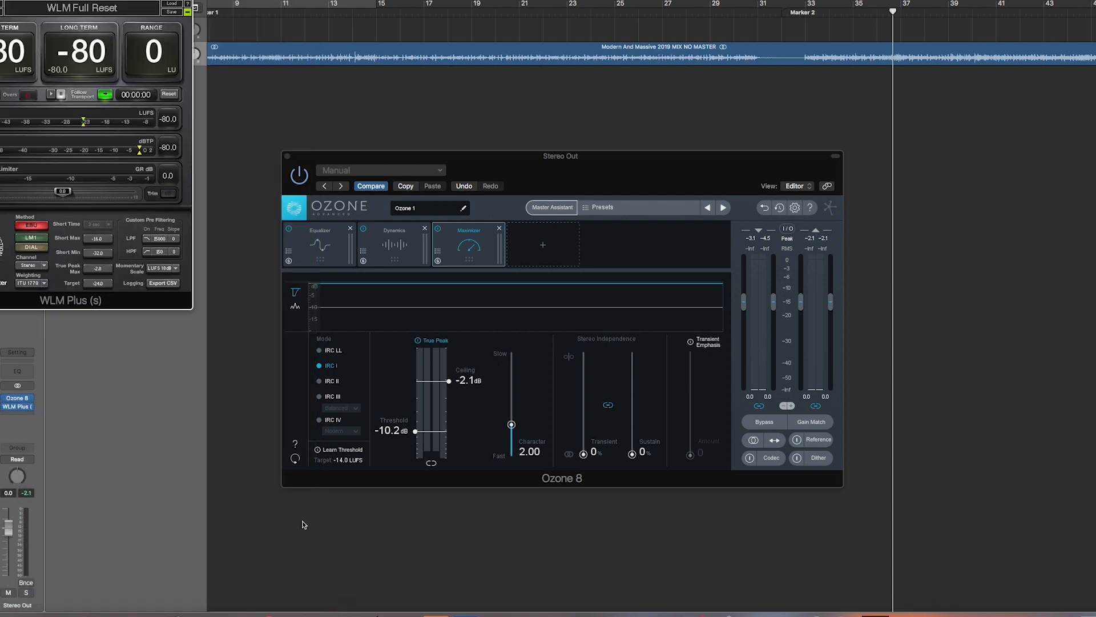
pyautogui.moveTo(207, 170)
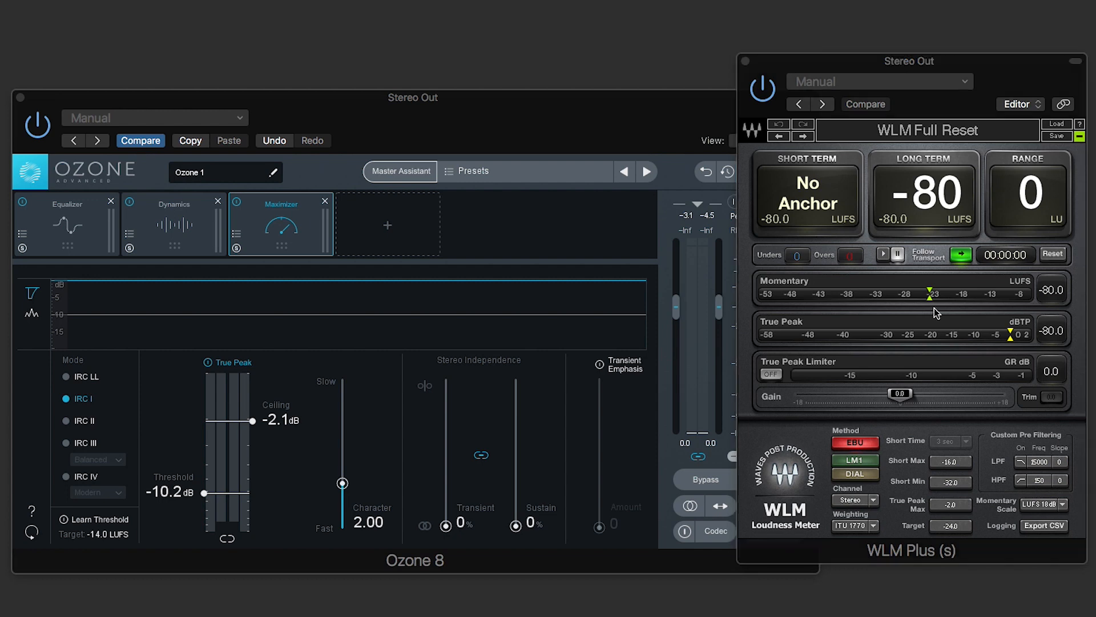
pyautogui.moveTo(959, 224)
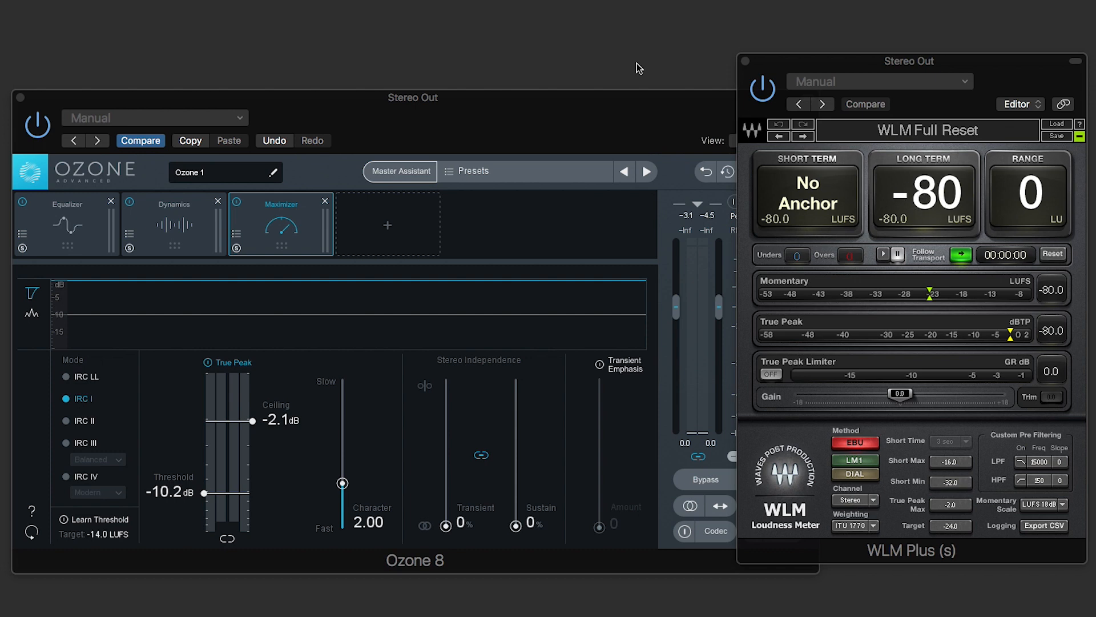
pyautogui.moveTo(401, 60)
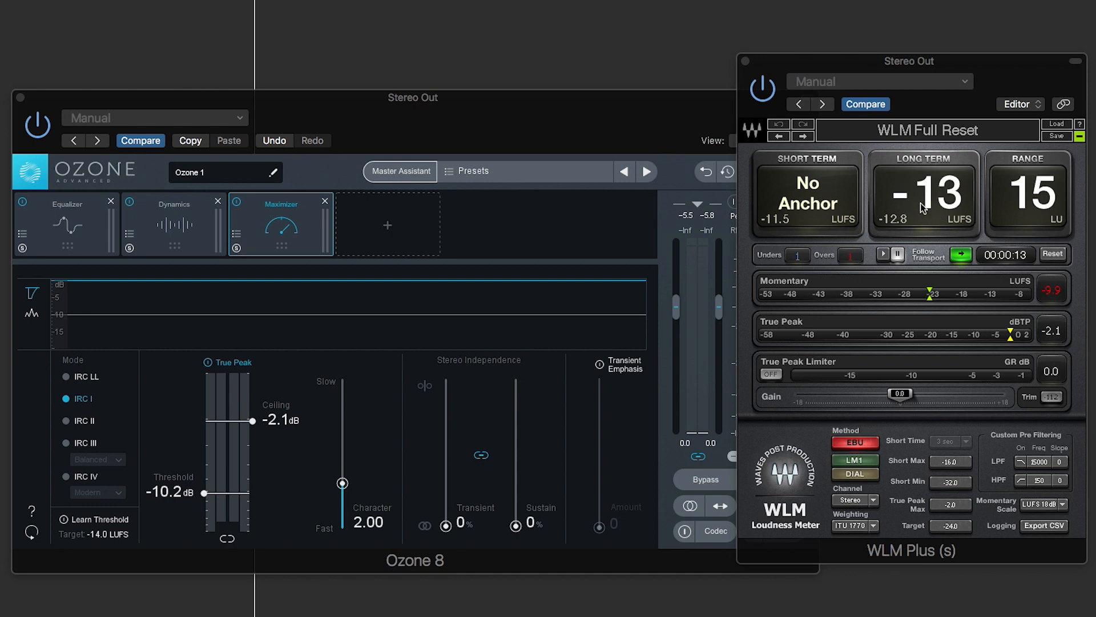
pyautogui.moveTo(802, 218)
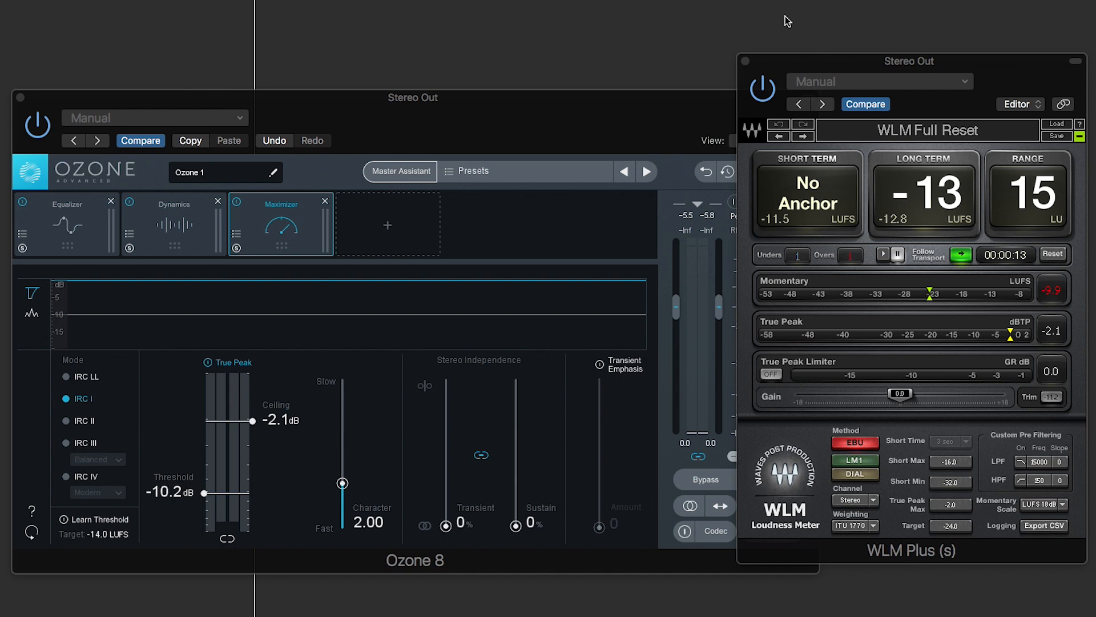
pyautogui.moveTo(834, 210)
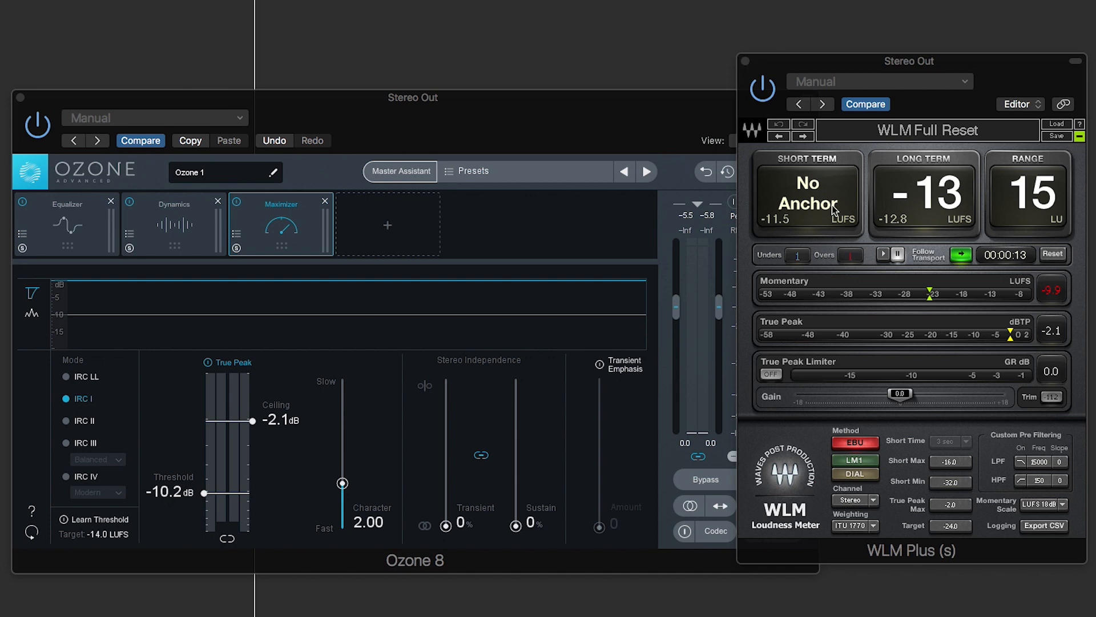
pyautogui.moveTo(762, 53)
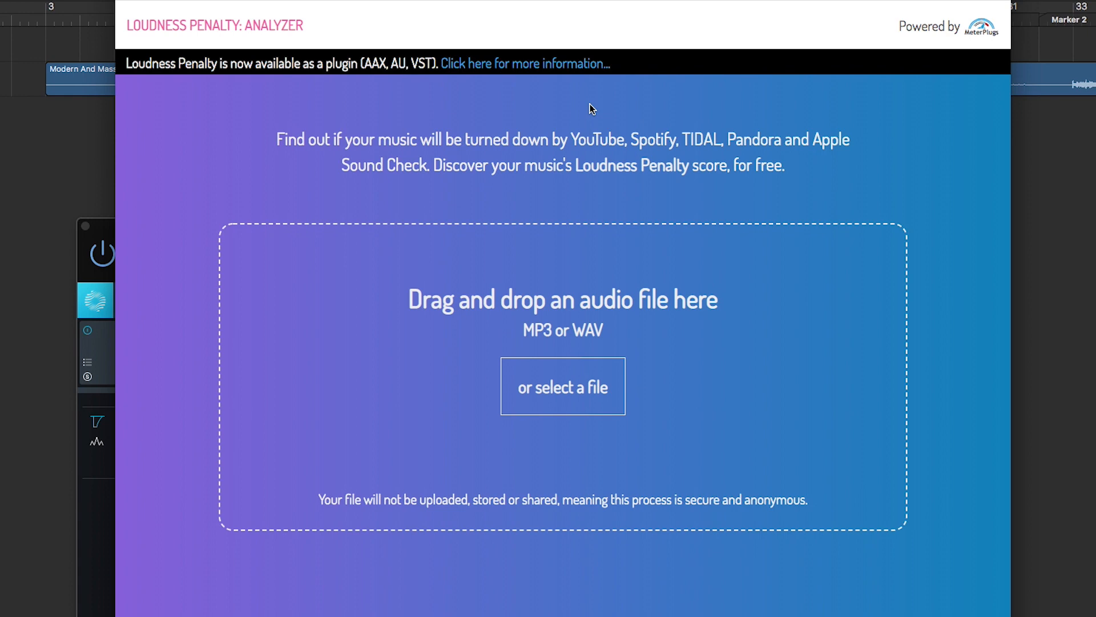
pyautogui.moveTo(589, 232)
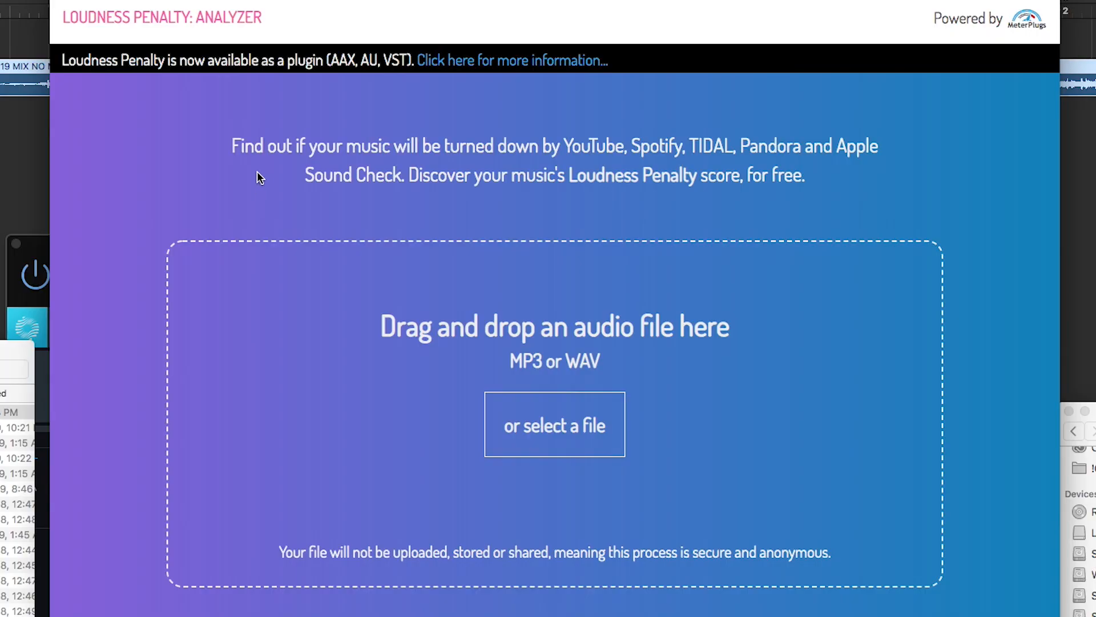
pyautogui.moveTo(207, 128)
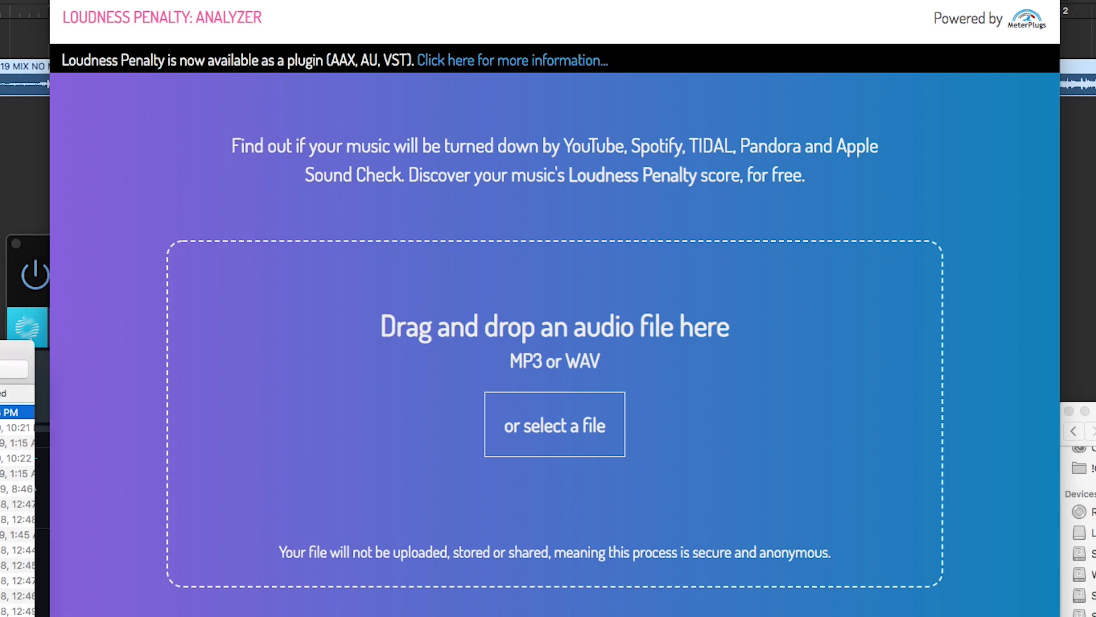
pyautogui.moveTo(343, 548)
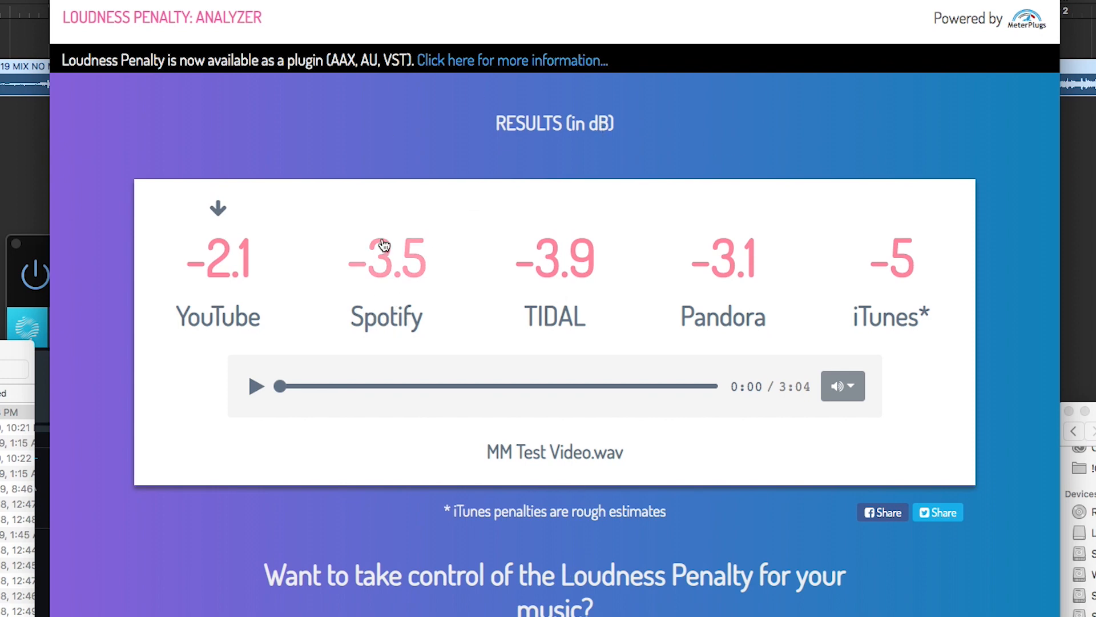
pyautogui.moveTo(389, 269)
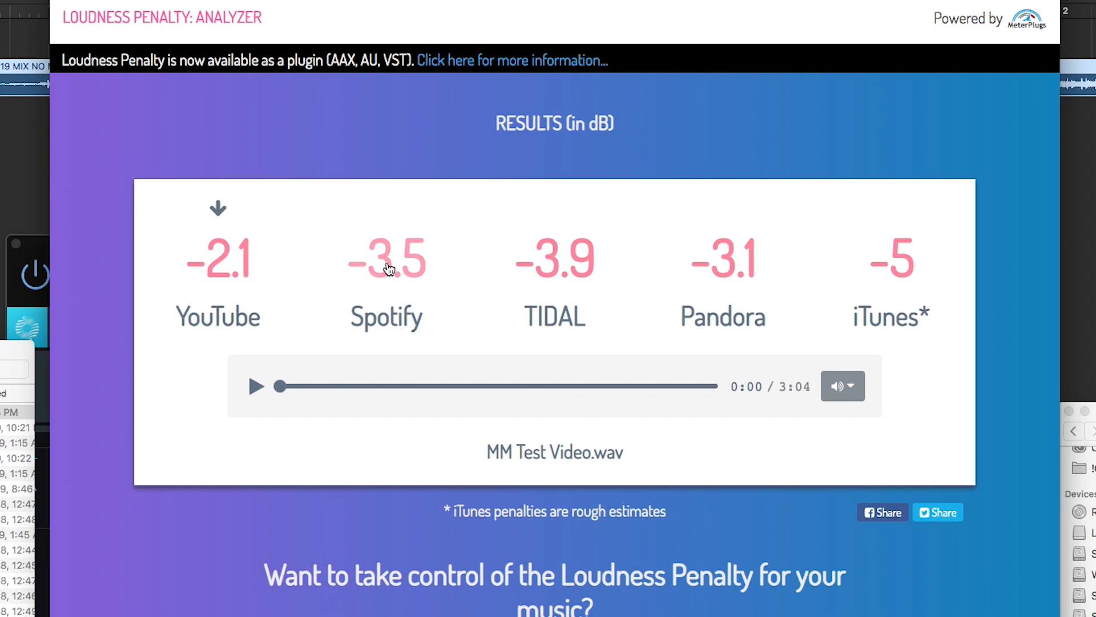
pyautogui.moveTo(420, 131)
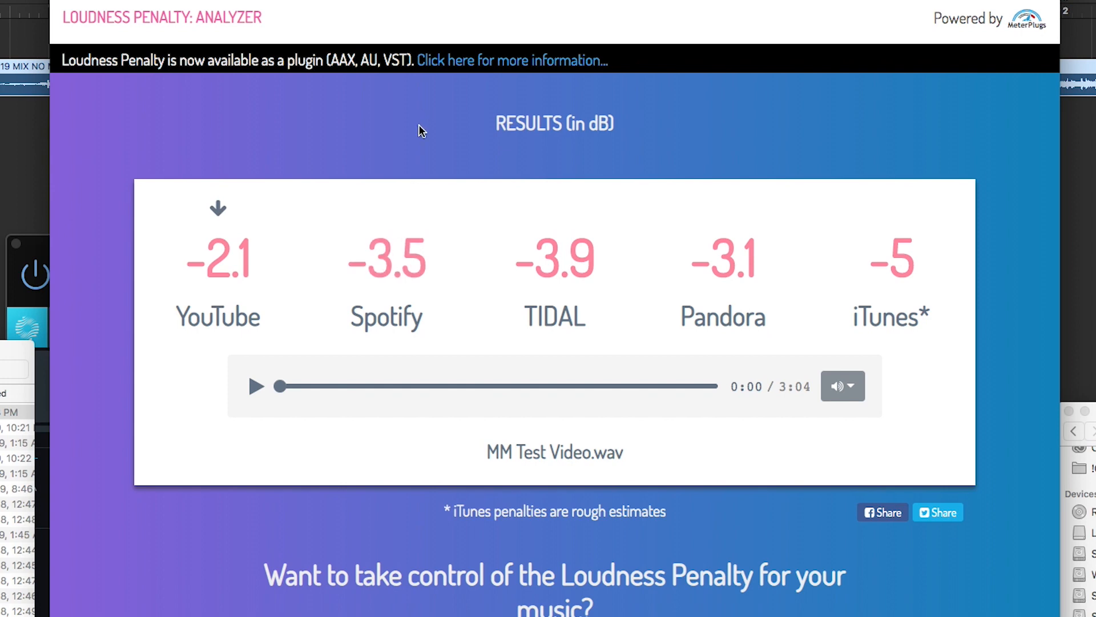
pyautogui.moveTo(409, 169)
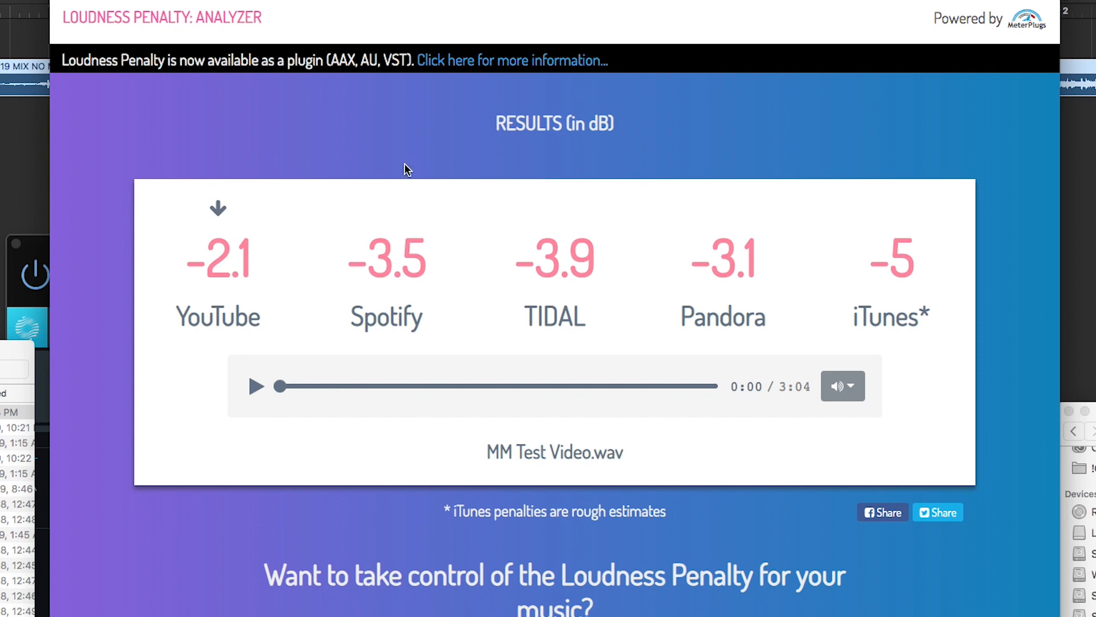
pyautogui.moveTo(373, 255)
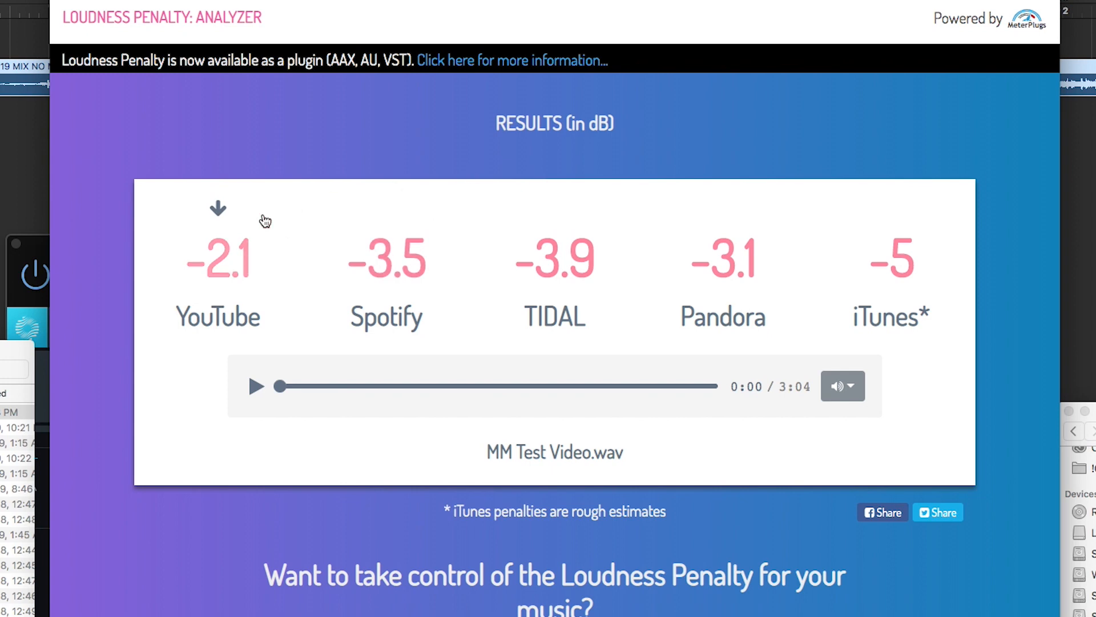
pyautogui.moveTo(179, 252)
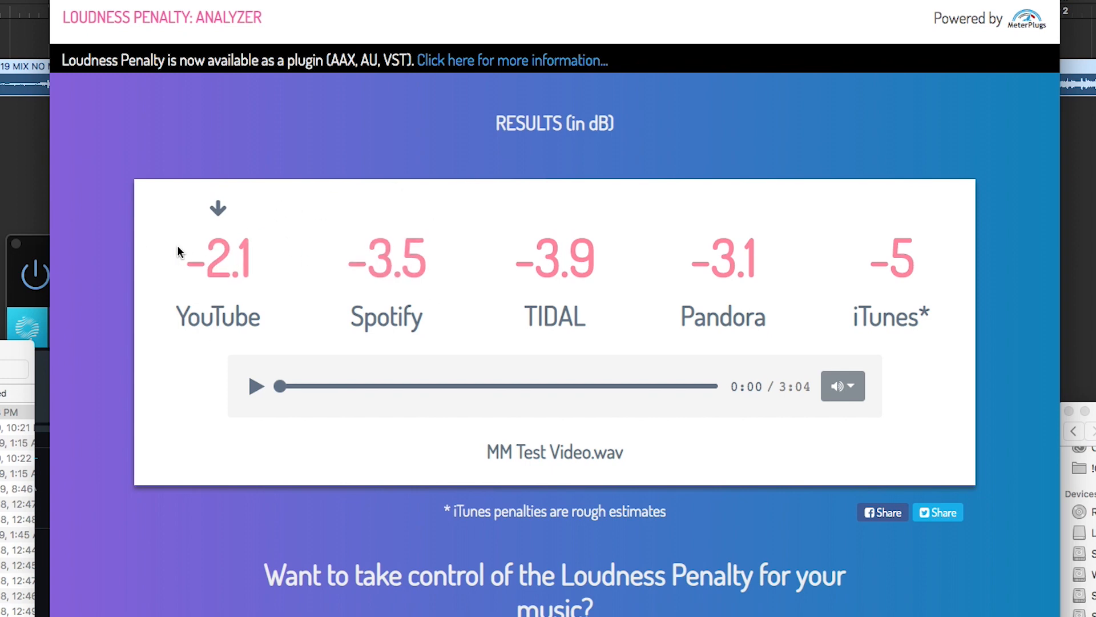
# - Preview MM Test Video.wav at Spotify's adjusted level, pausing and resuming playback
pyautogui.click(256, 387)
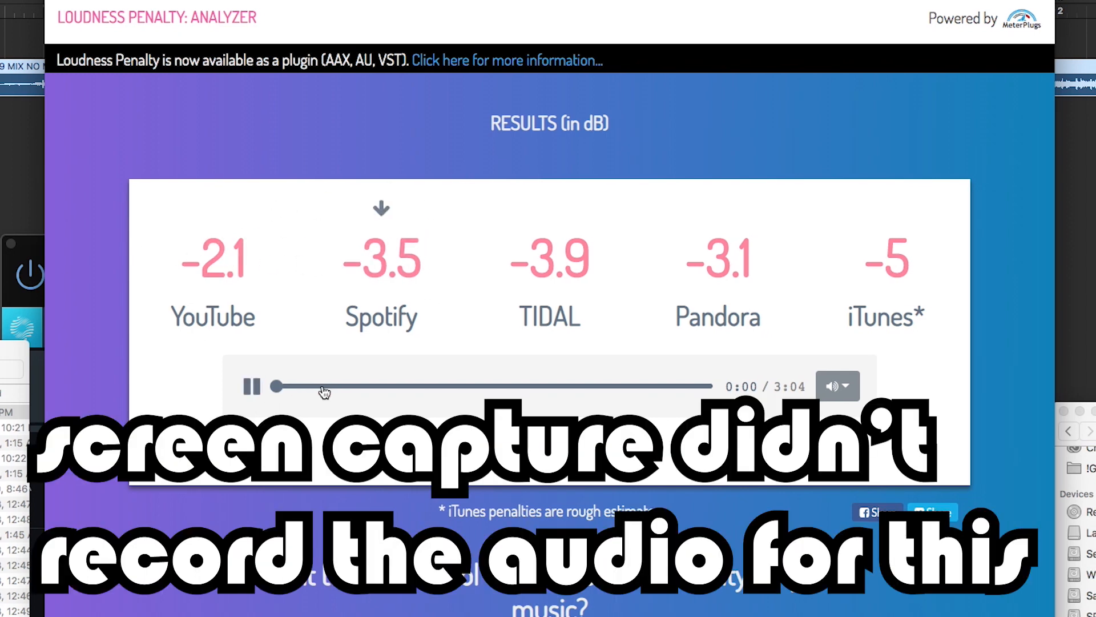
pyautogui.click(250, 386)
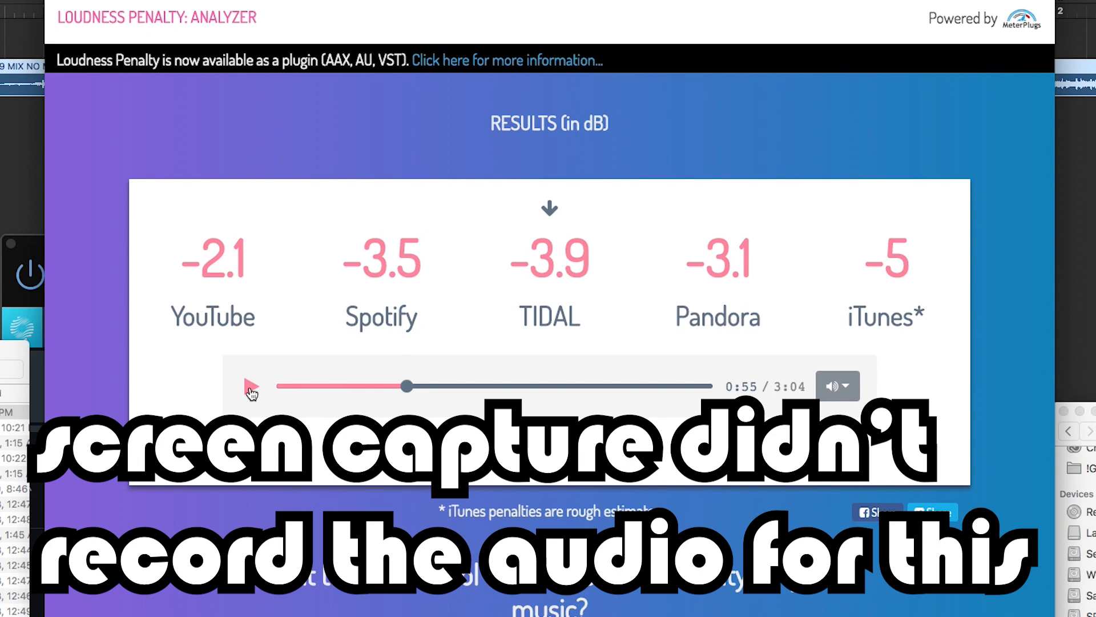
pyautogui.click(252, 386)
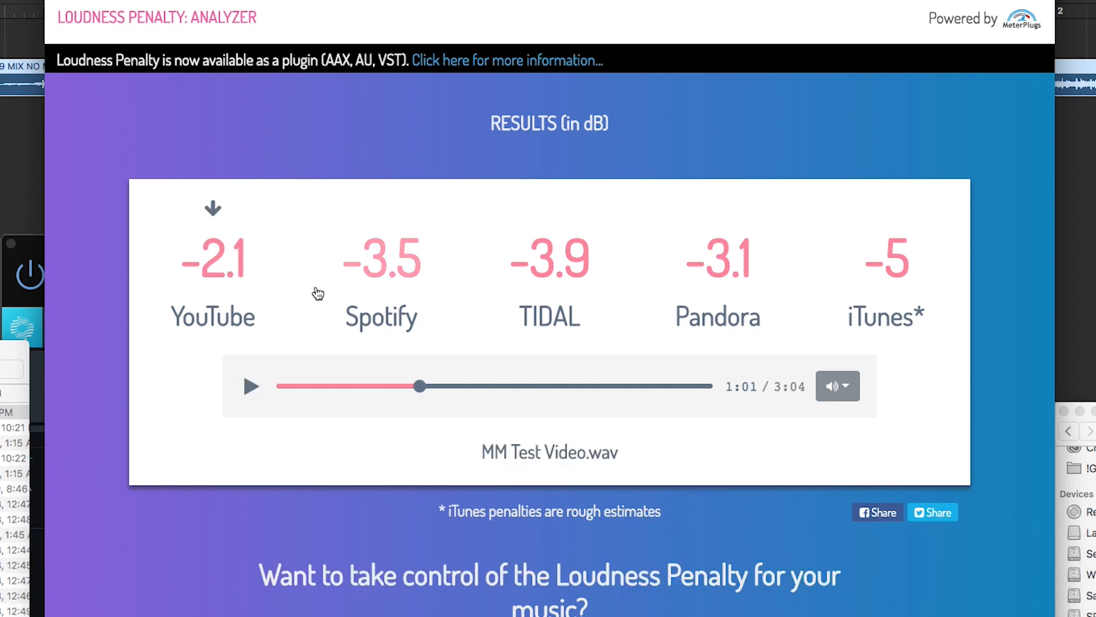
pyautogui.moveTo(412, 252)
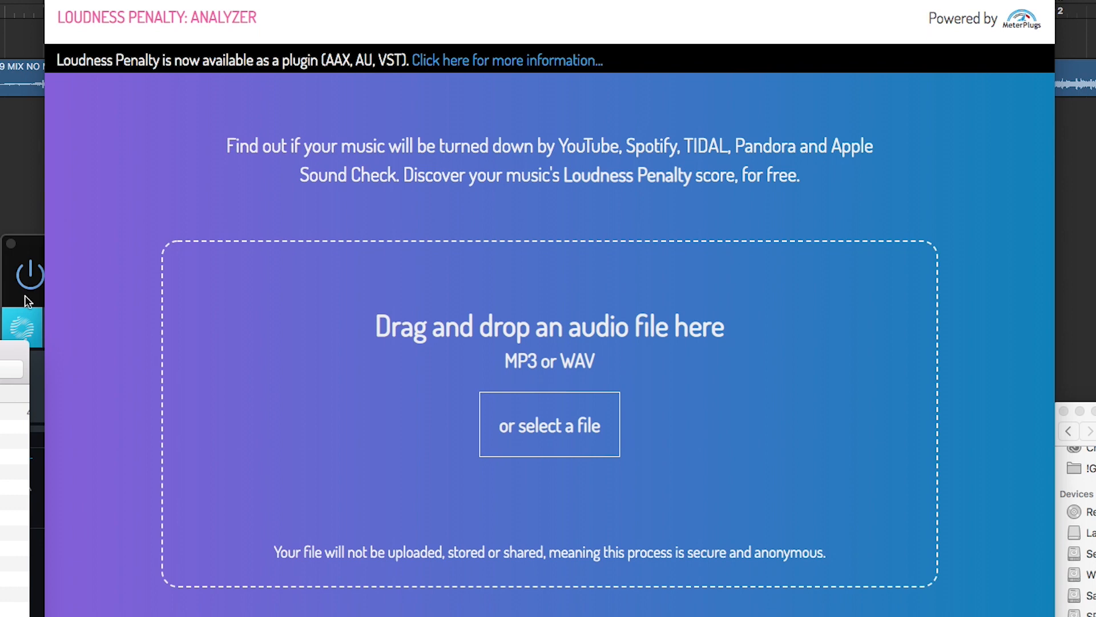
pyautogui.moveTo(115, 259)
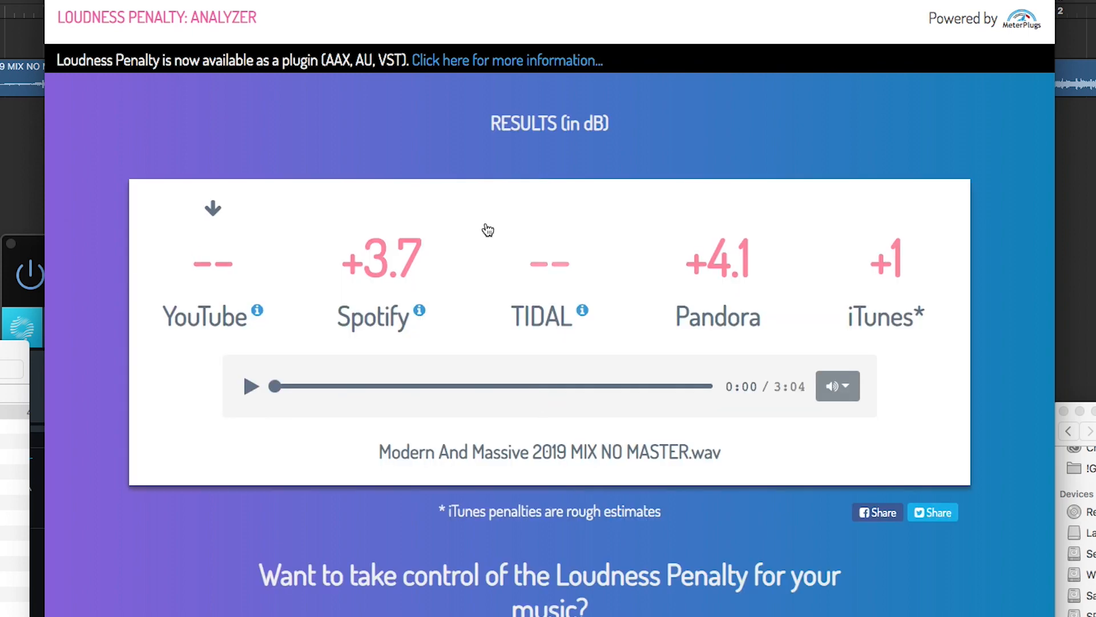
pyautogui.moveTo(383, 262)
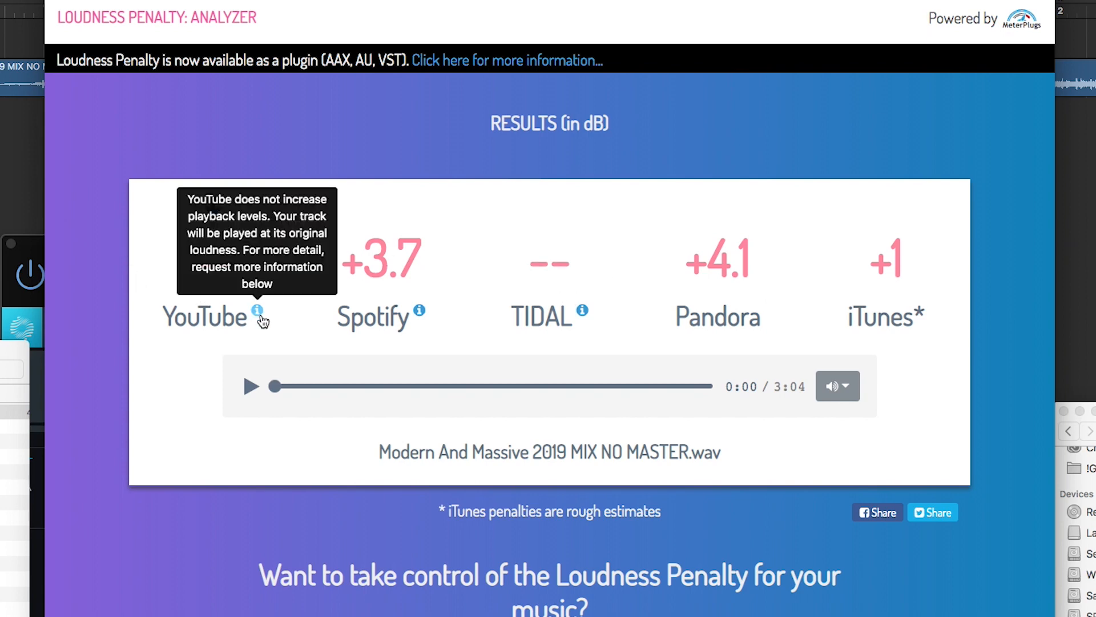
pyautogui.moveTo(581, 311)
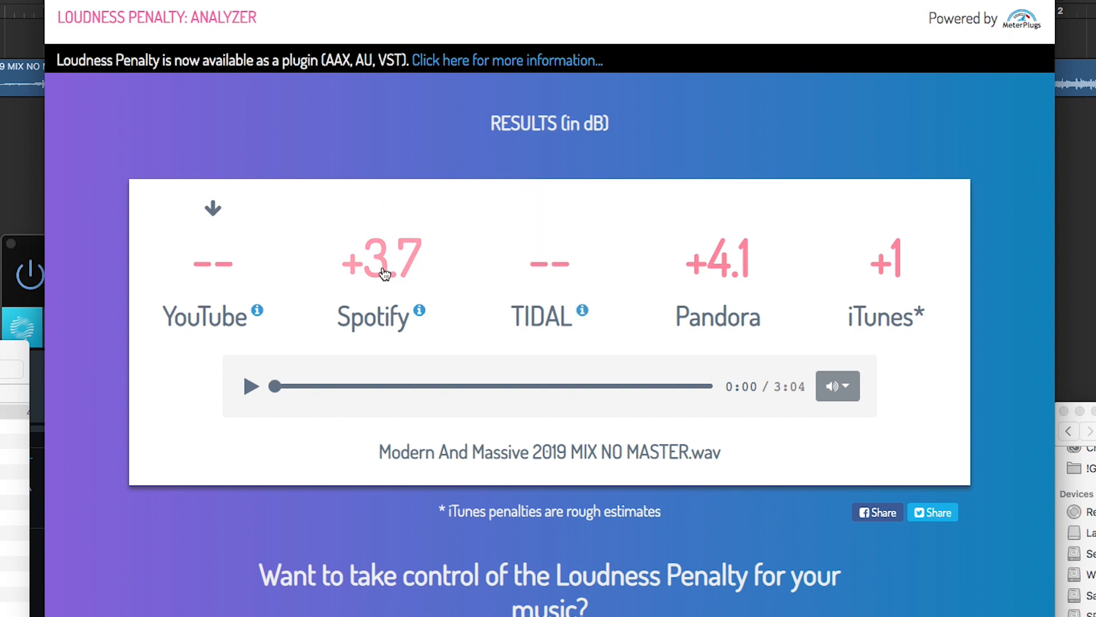
pyautogui.moveTo(384, 251)
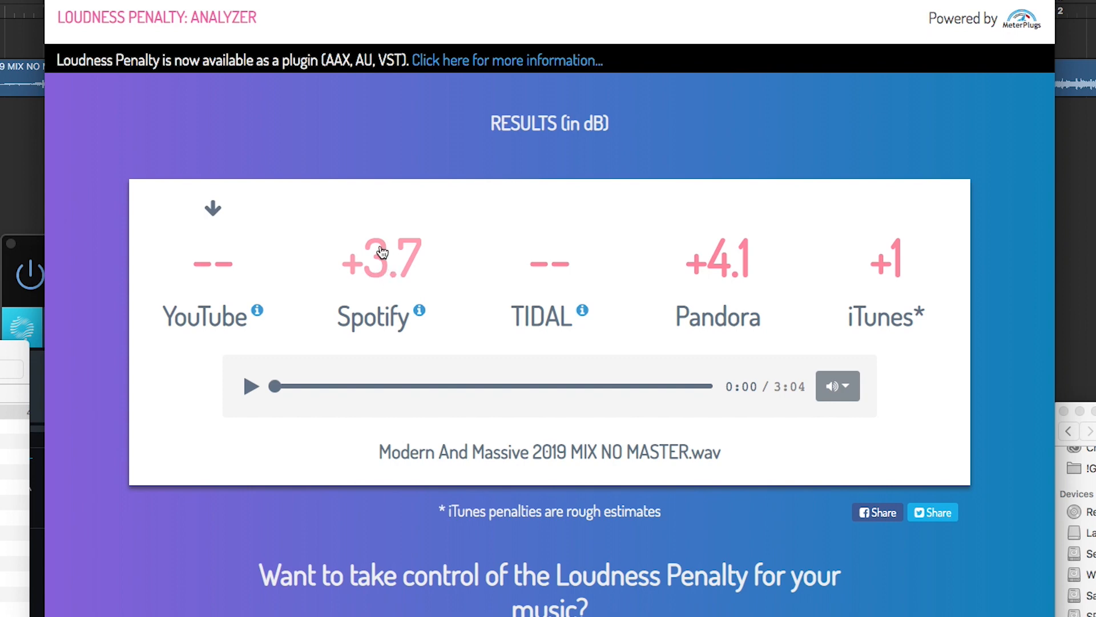
pyautogui.moveTo(420, 310)
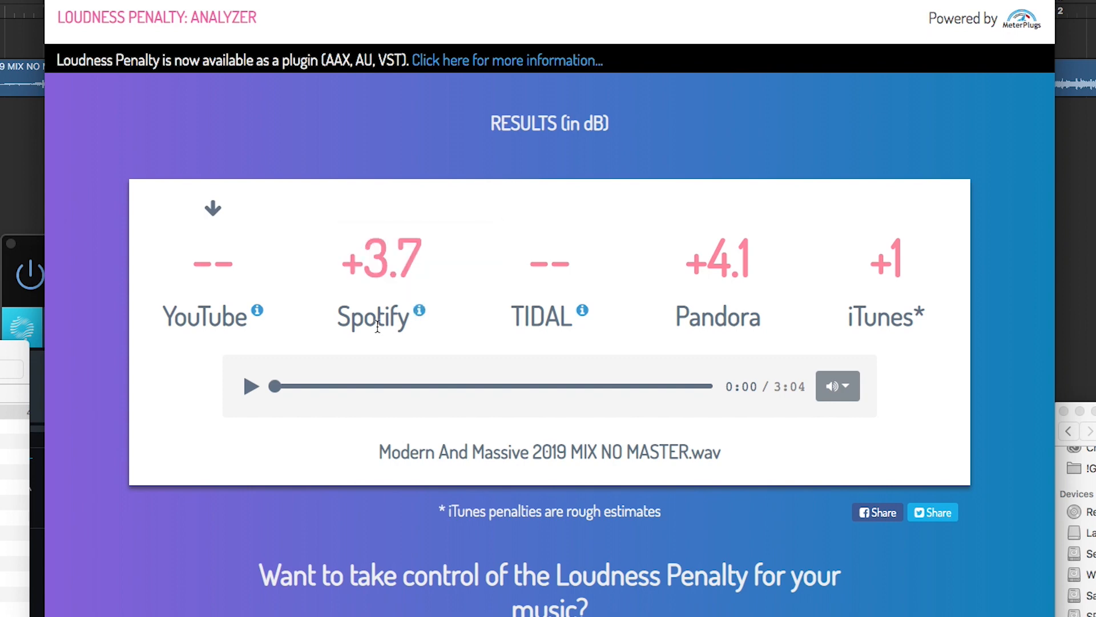
pyautogui.moveTo(377, 333)
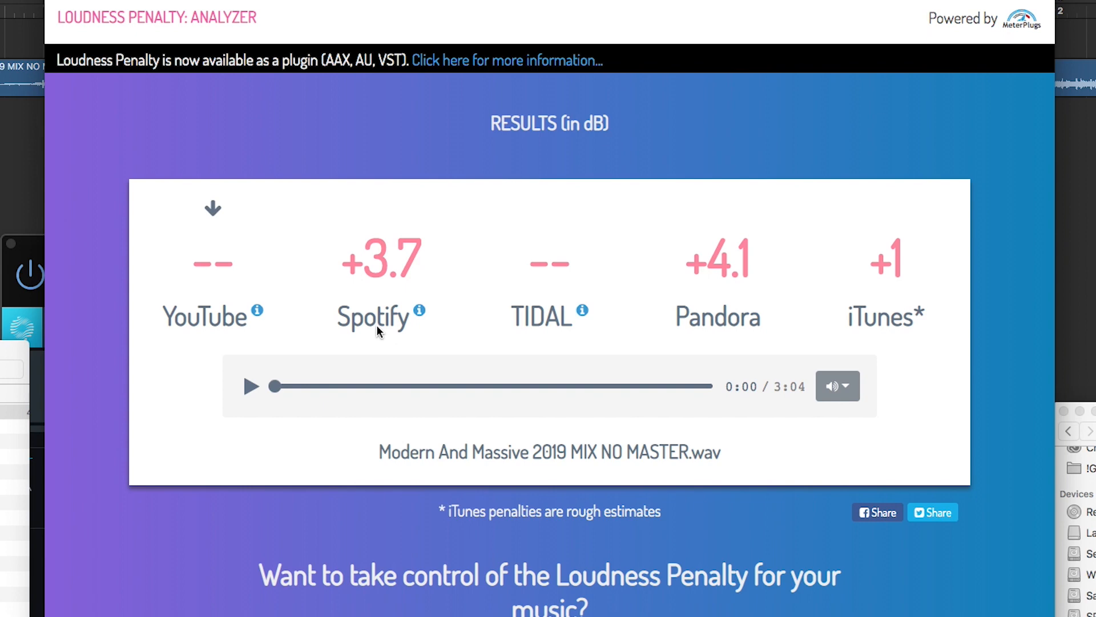
pyautogui.moveTo(376, 329)
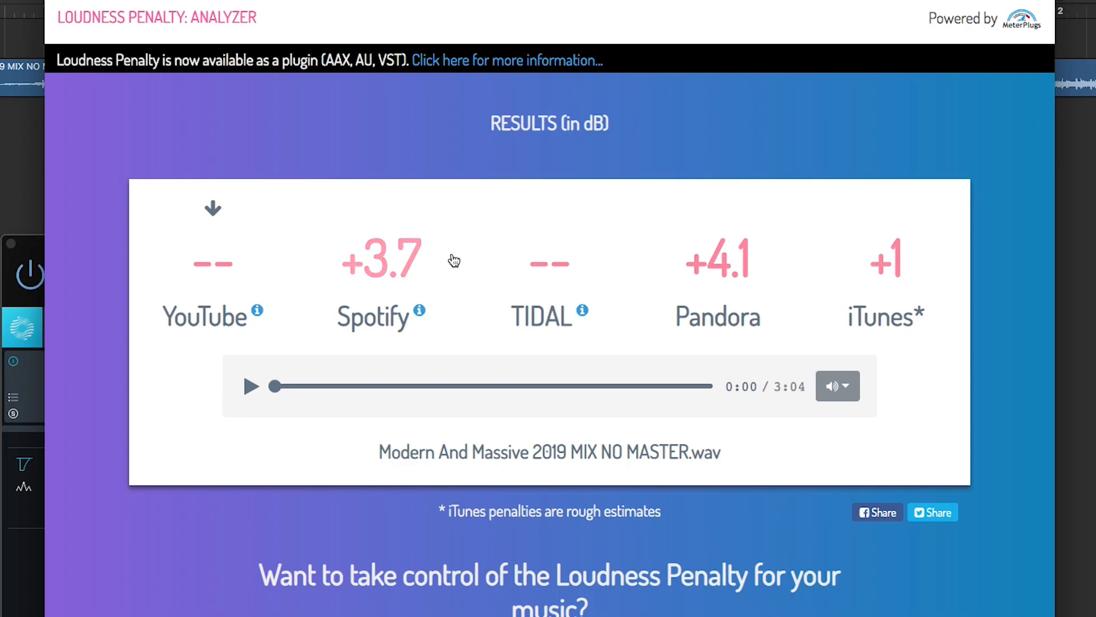
pyautogui.moveTo(736, 251)
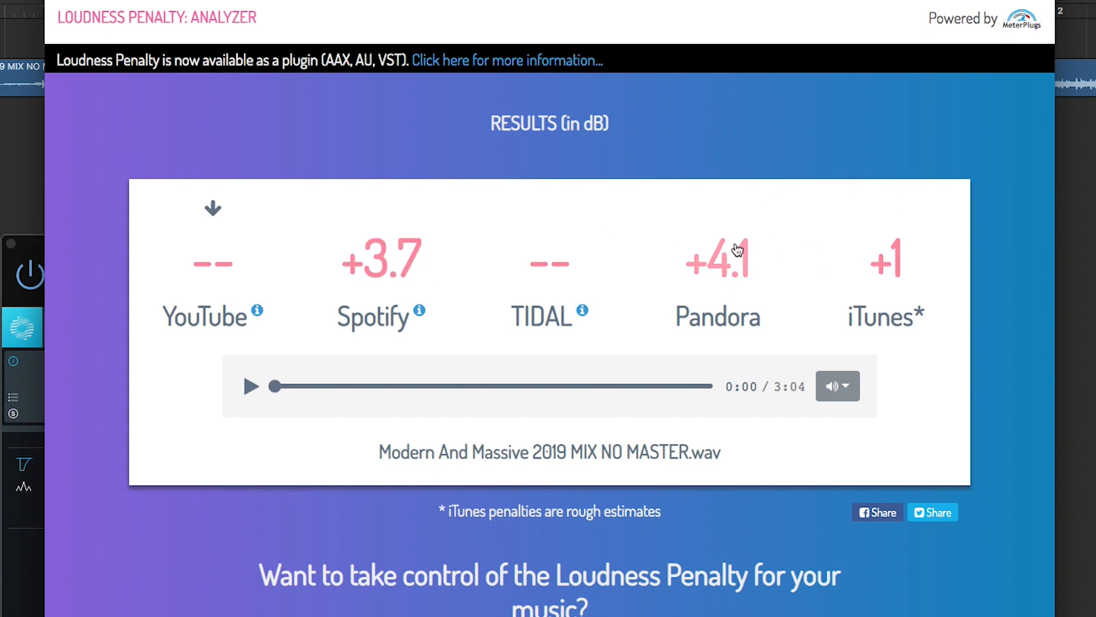
pyautogui.moveTo(349, 169)
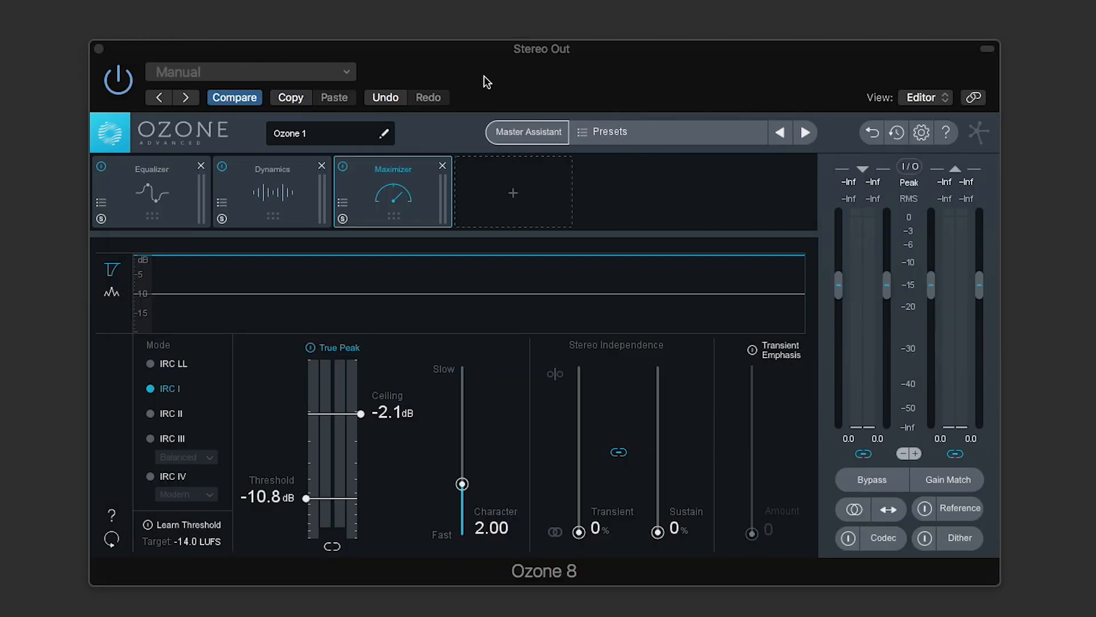
pyautogui.moveTo(166, 533)
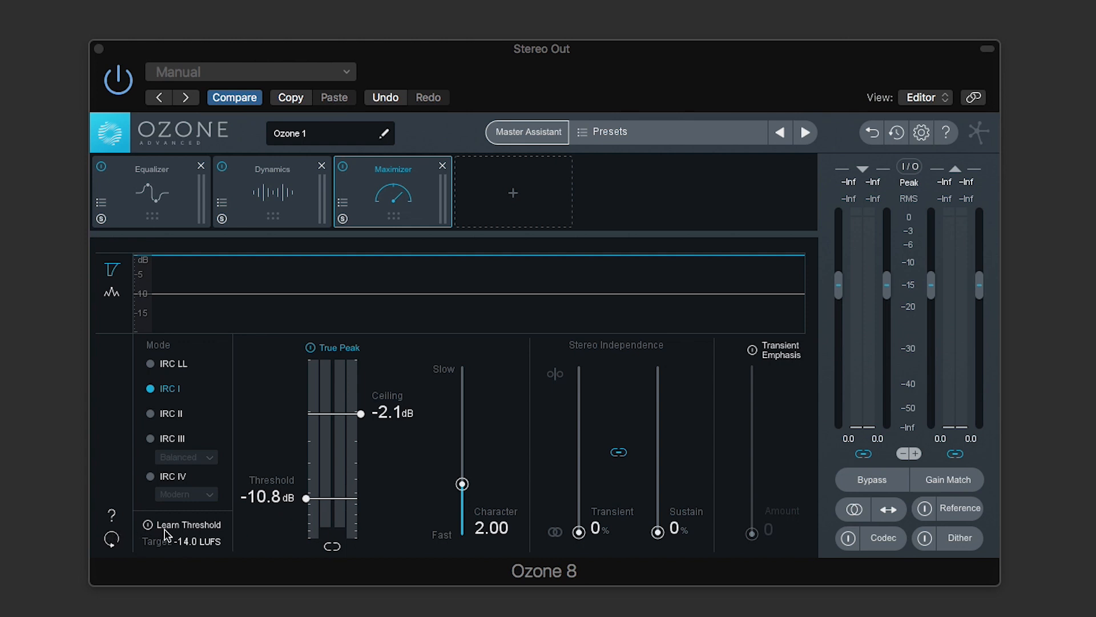